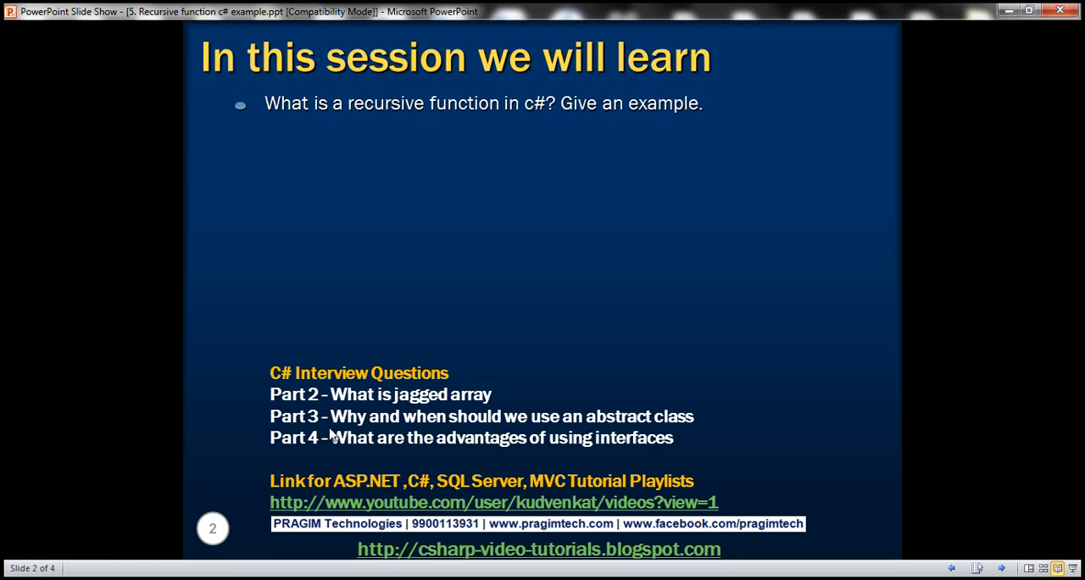
mouse_move(424, 198)
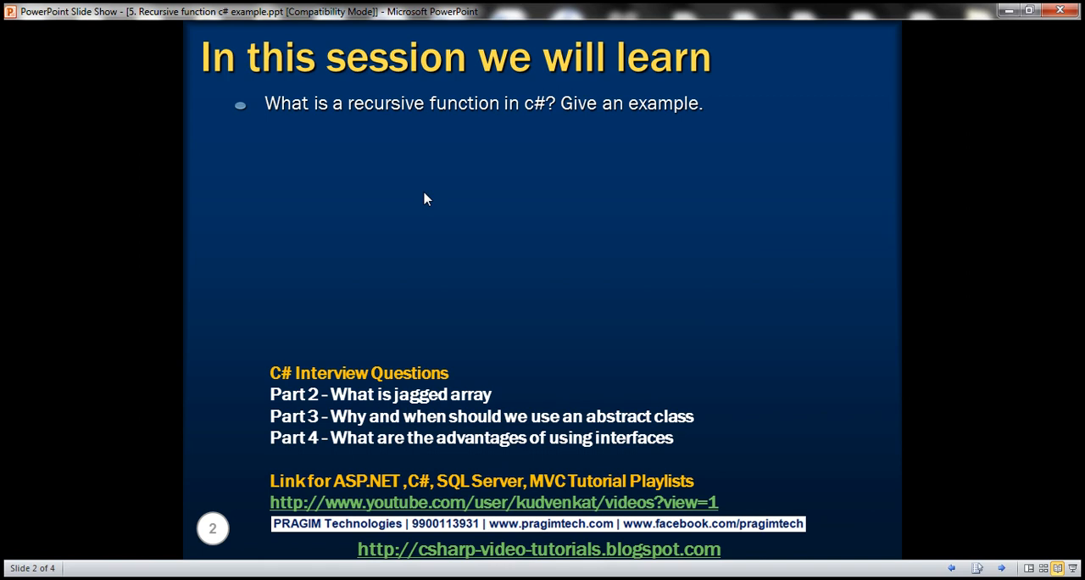
Advance the slide show to slide 3, 'What is a recursive function'.
left_click(424, 192)
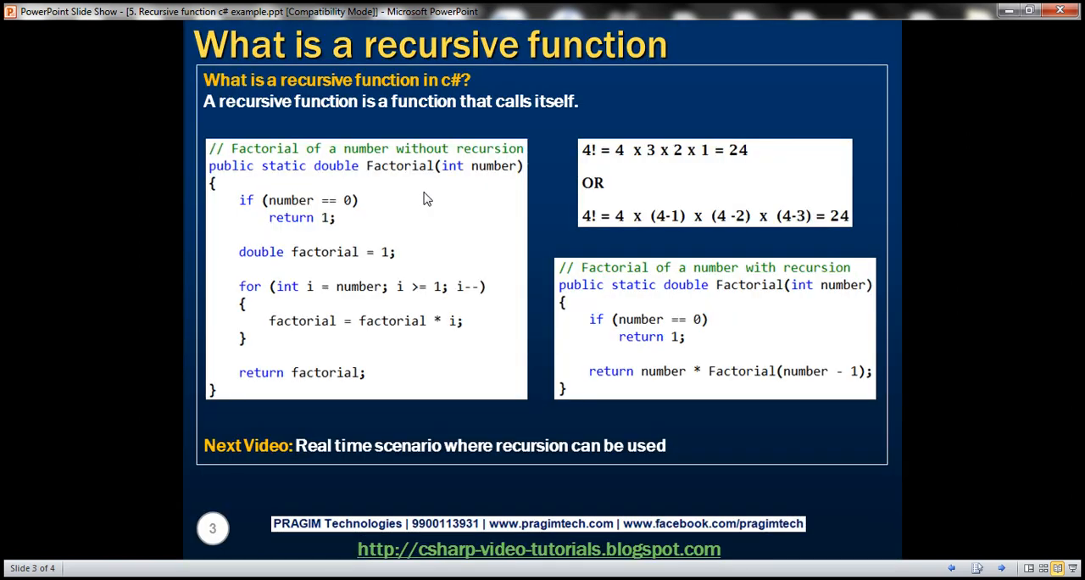
mouse_move(394, 125)
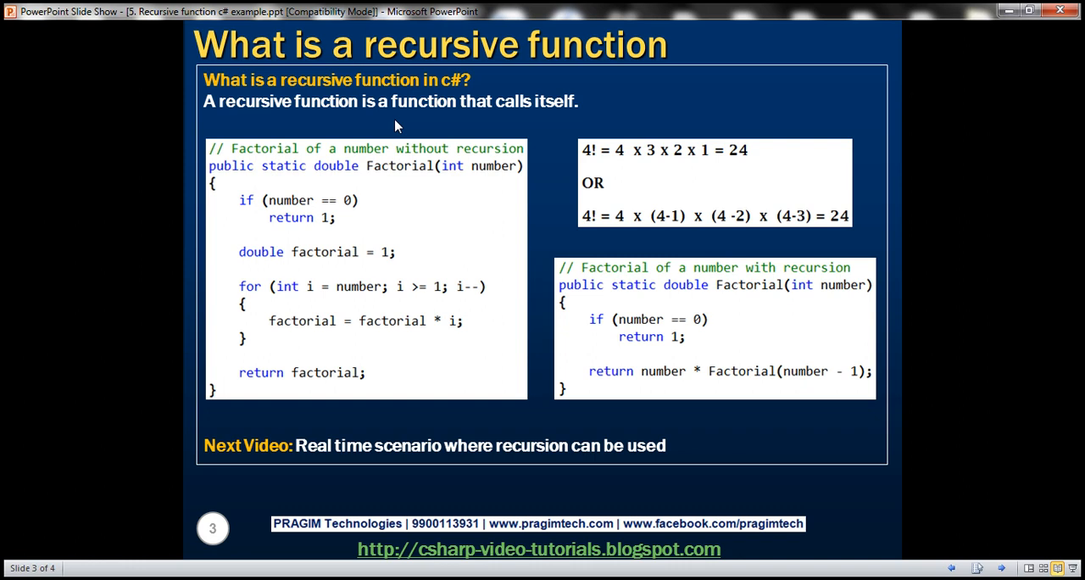
mouse_move(77, 522)
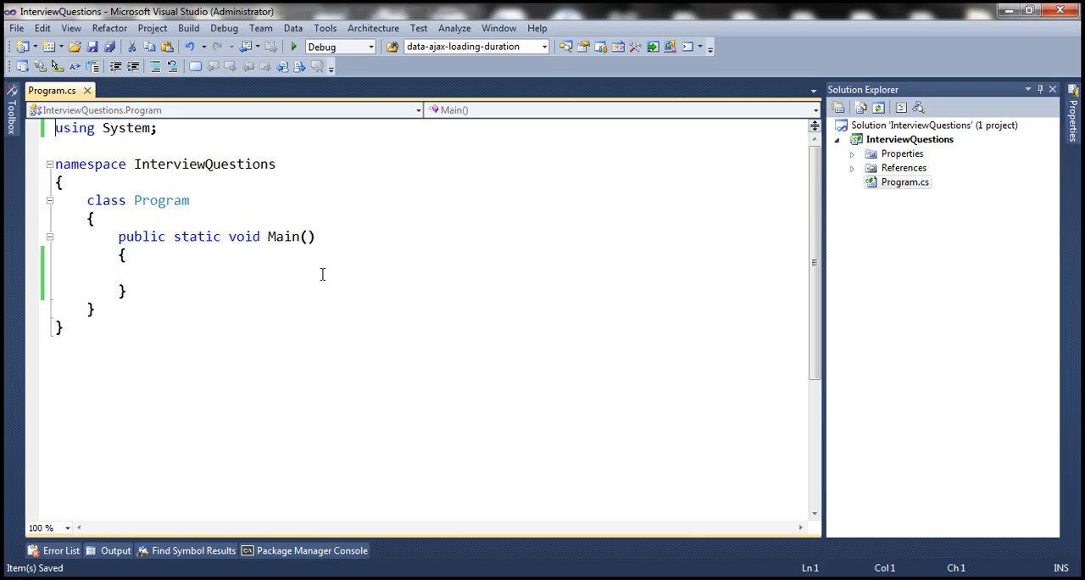
Declare public double Factorial(int number) below Main, returning 1 when number == 0.
left_click(119, 309)
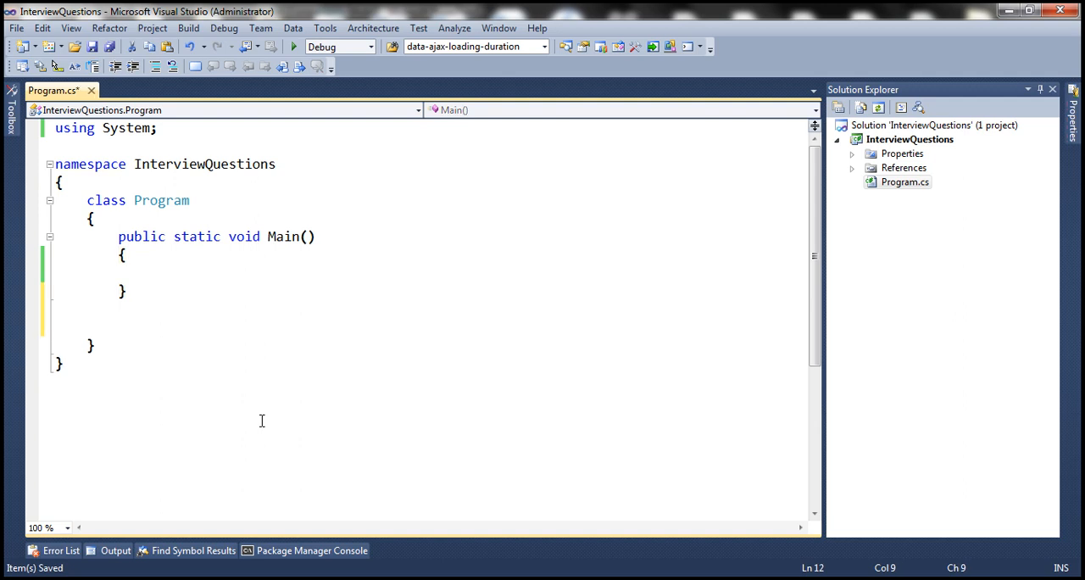
type("public")
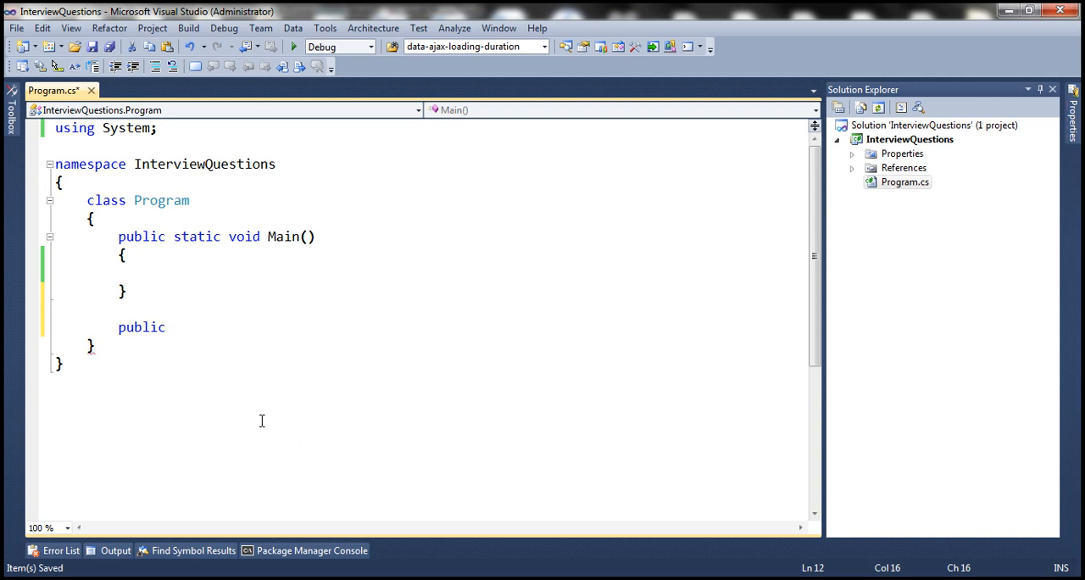
type("double Fact")
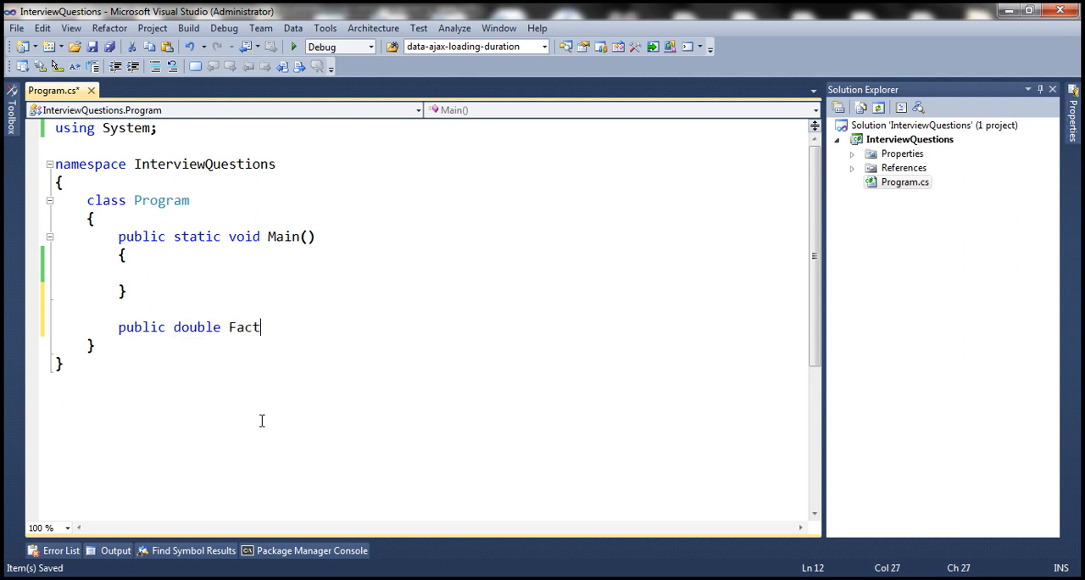
type("orial(")
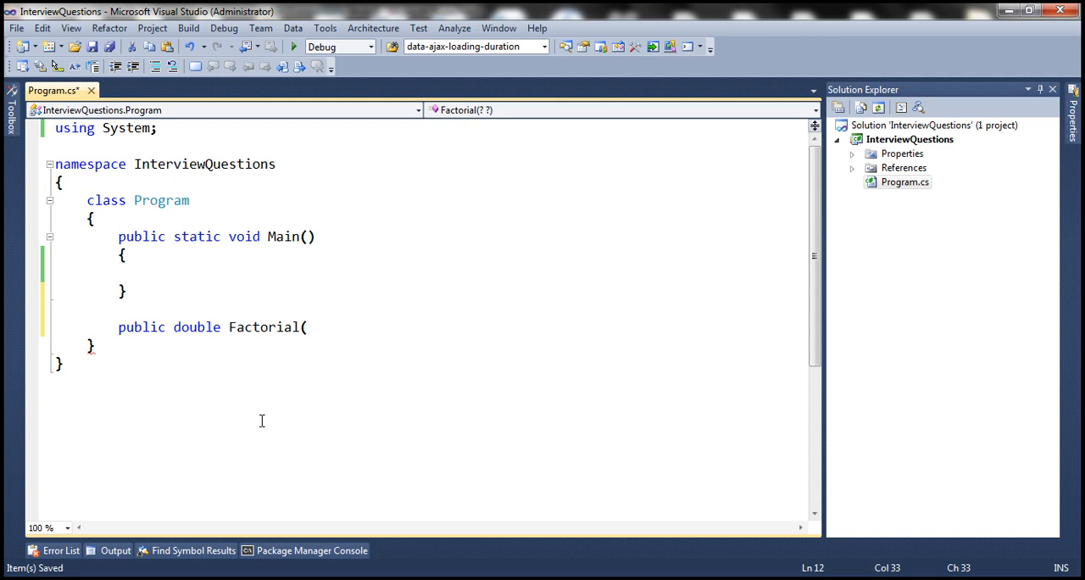
type("int num")
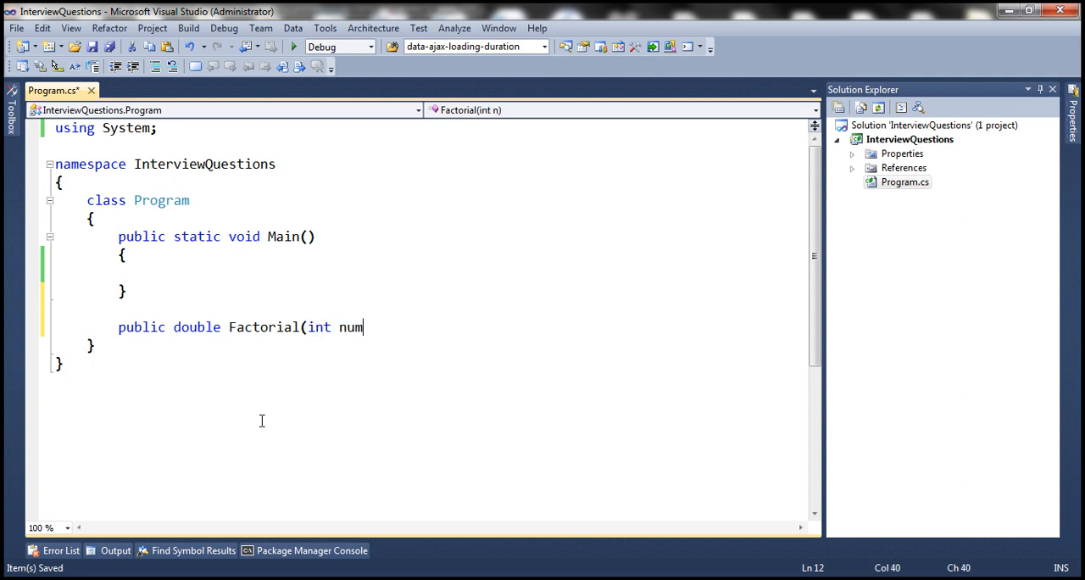
type("ber)")
type("{")
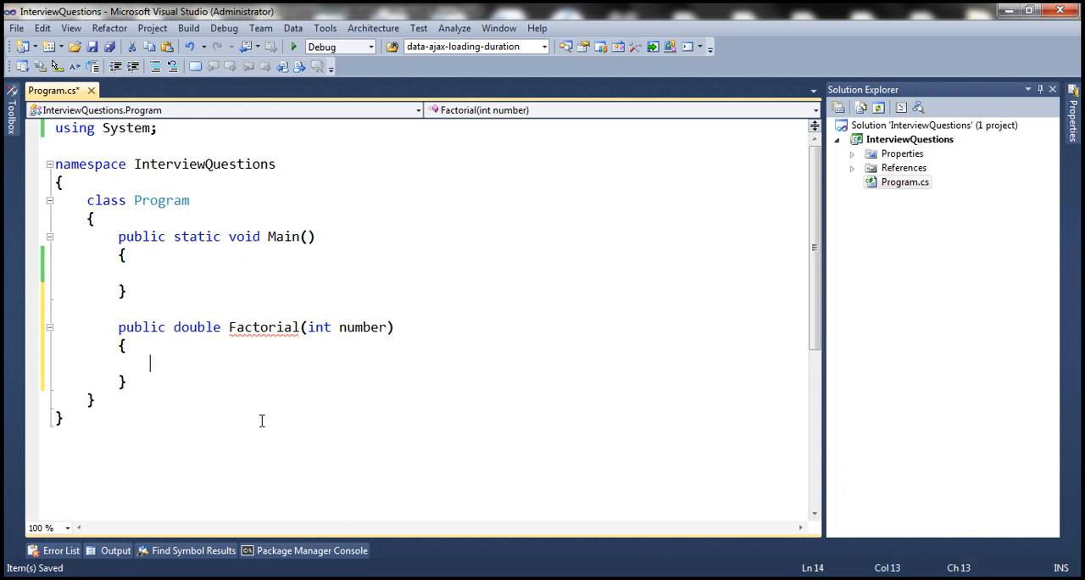
type("if(number")
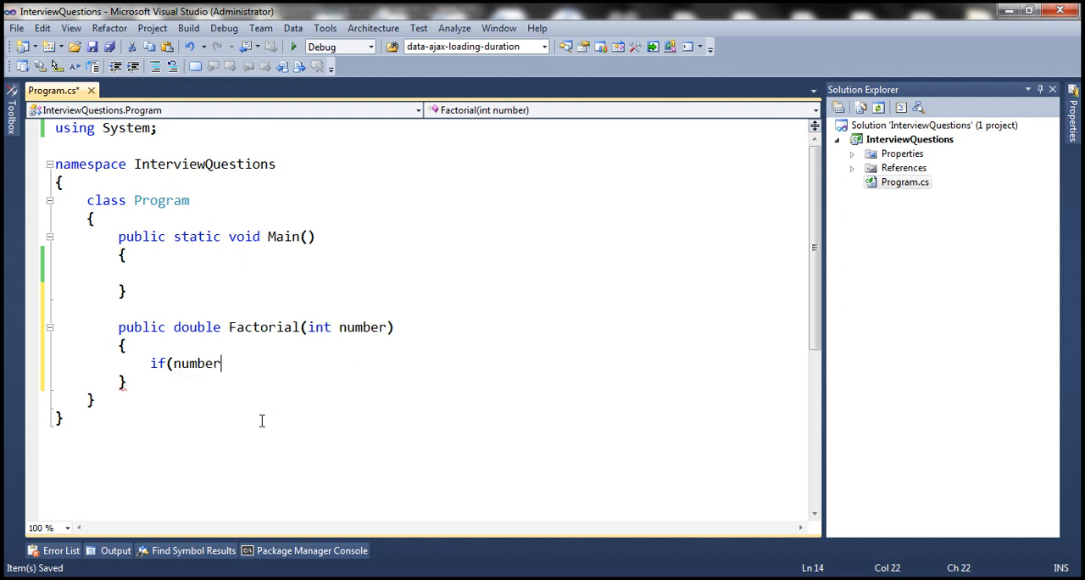
type("== 0)")
type("return")
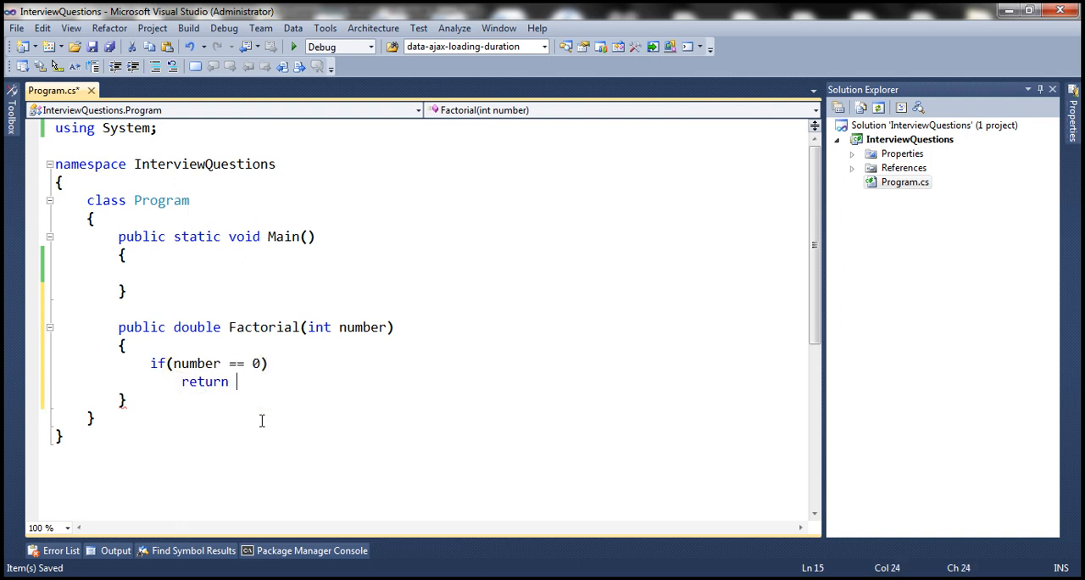
type("1;")
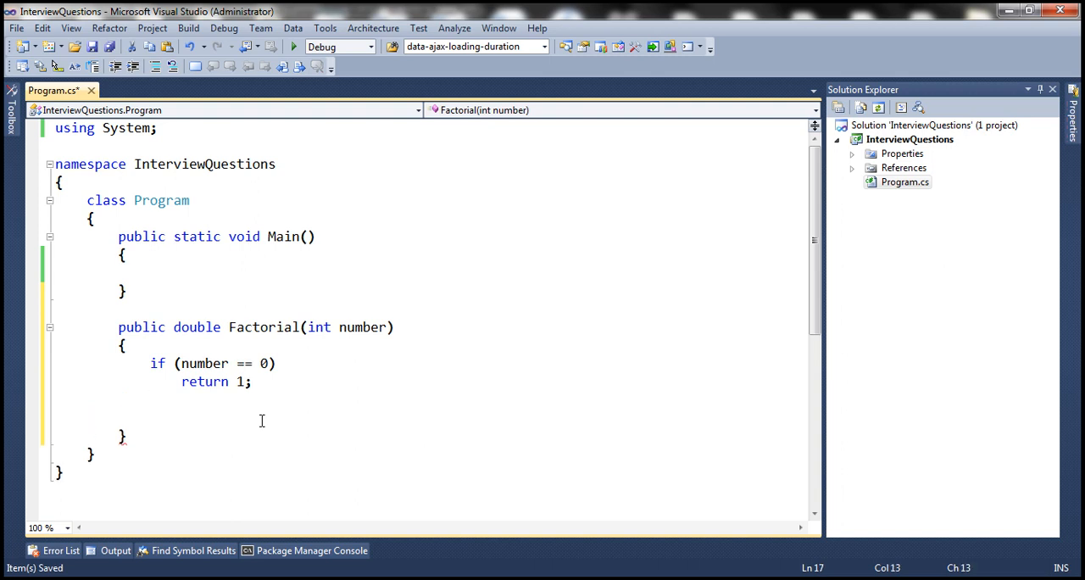
Start a for loop with int i counting down while i >= 1.
left_click(150, 417)
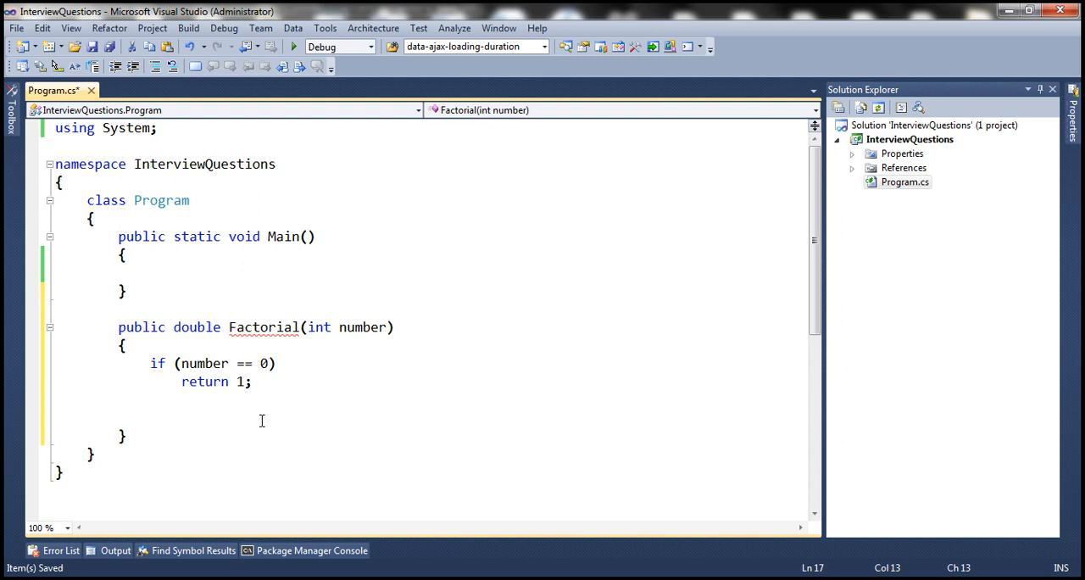
type("for")
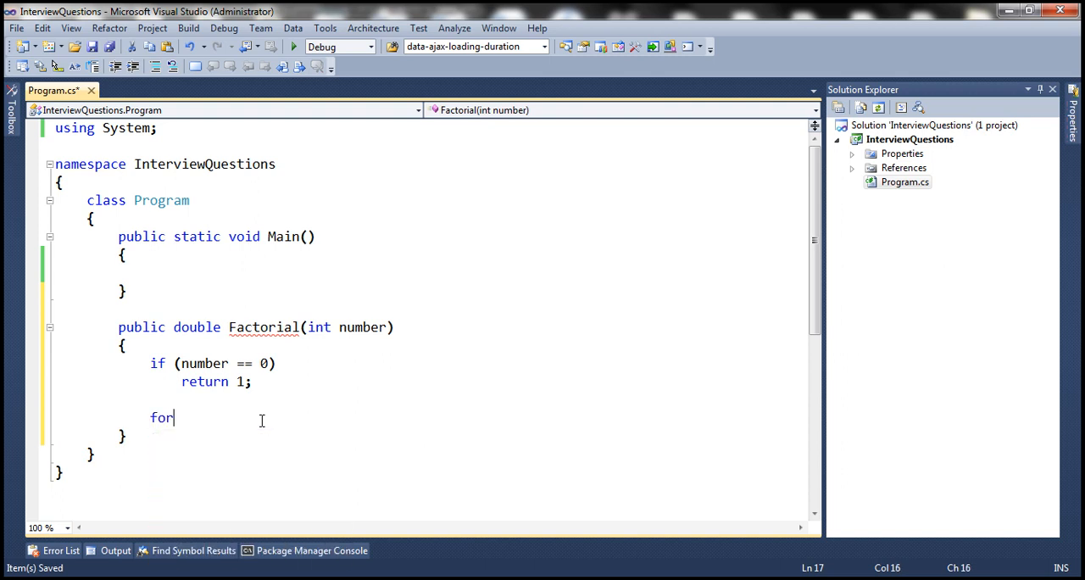
type("(int i = number;")
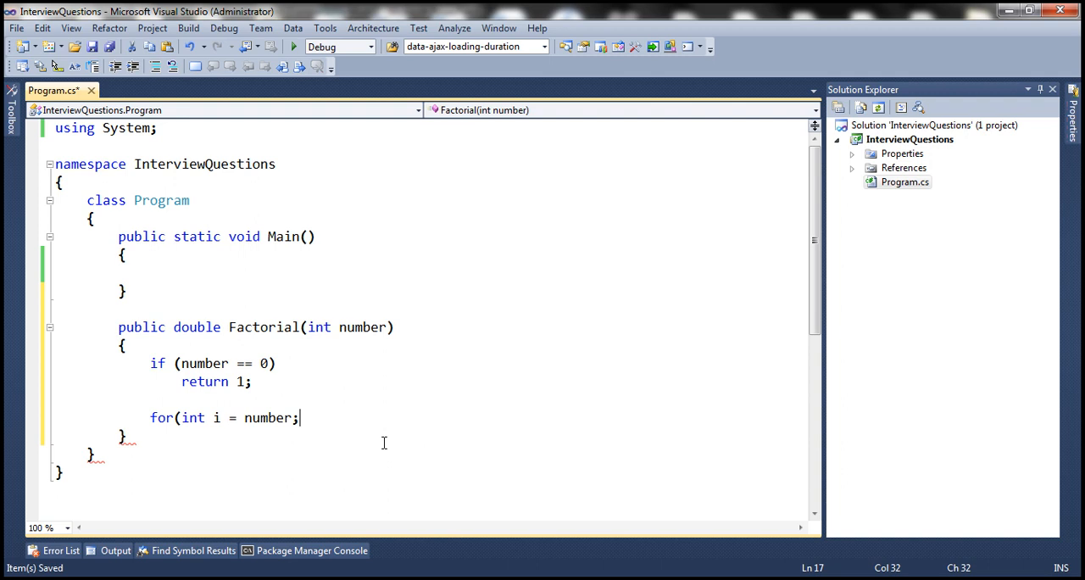
type("i")
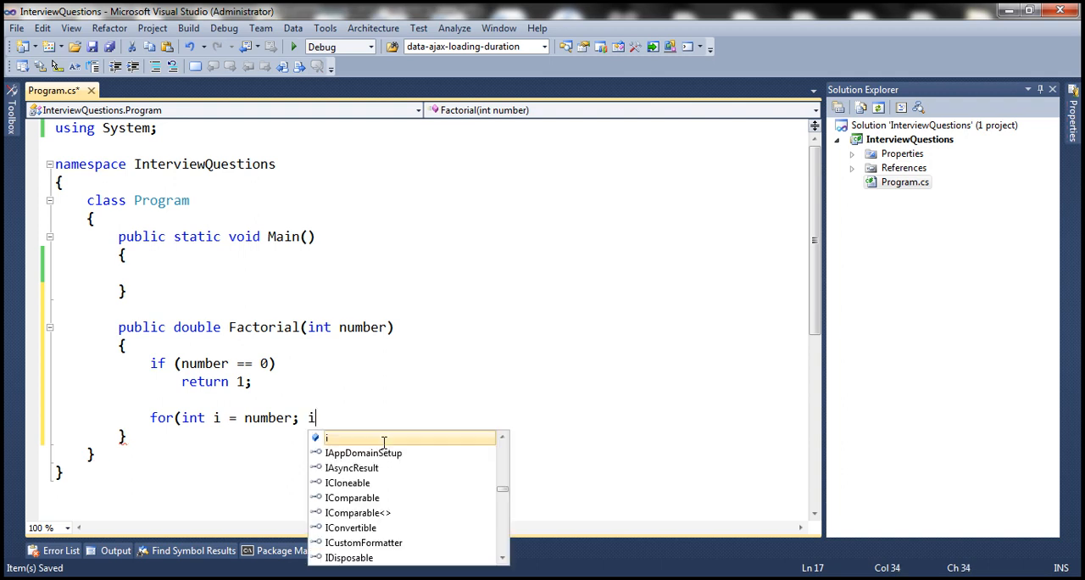
key("Escape")
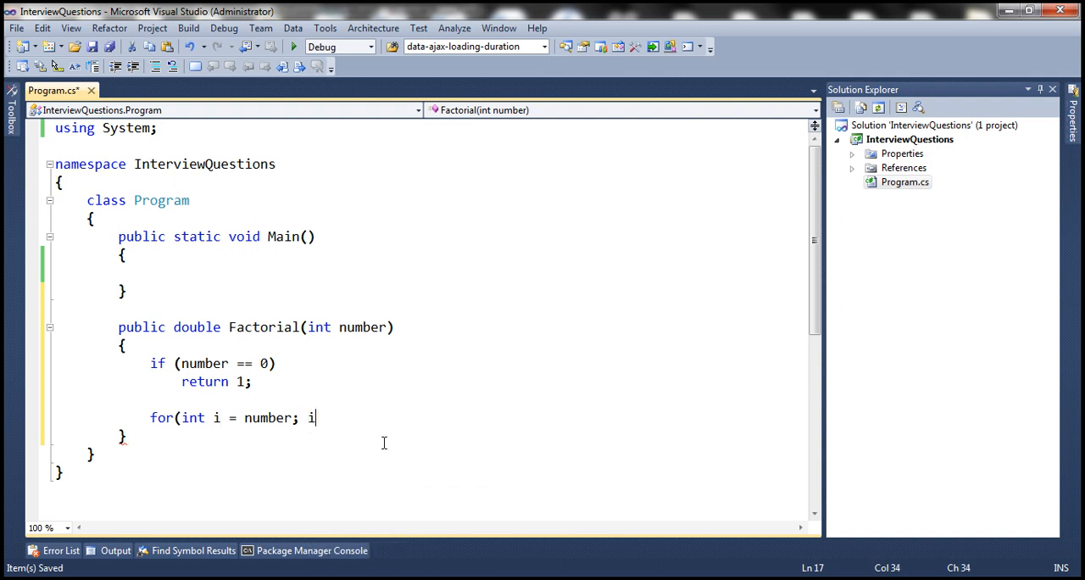
type(">=1")
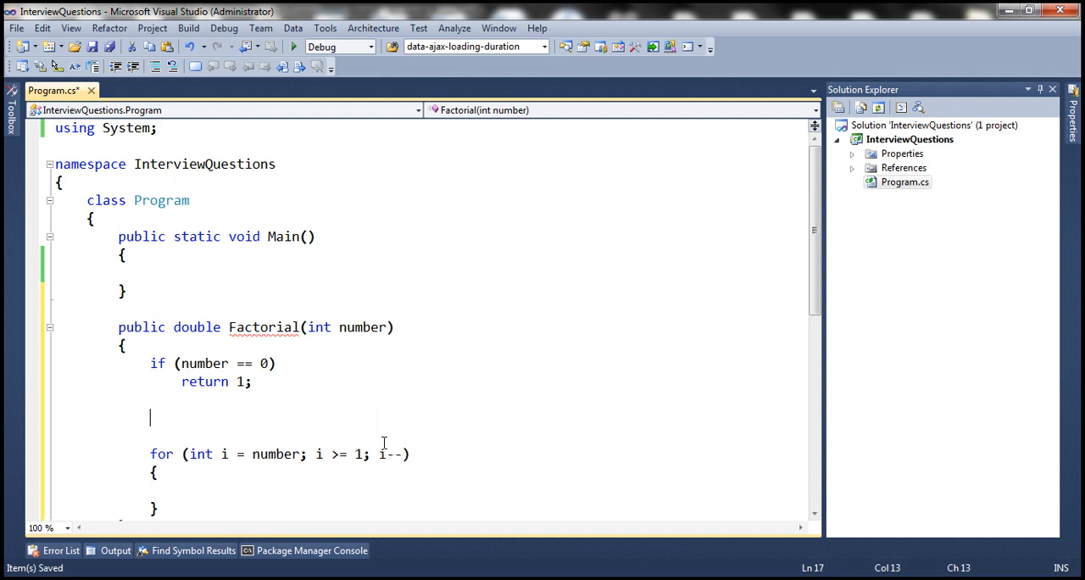
Add a double factorial = 1 accumulator, multiply it by i, and return factorial.
type("double")
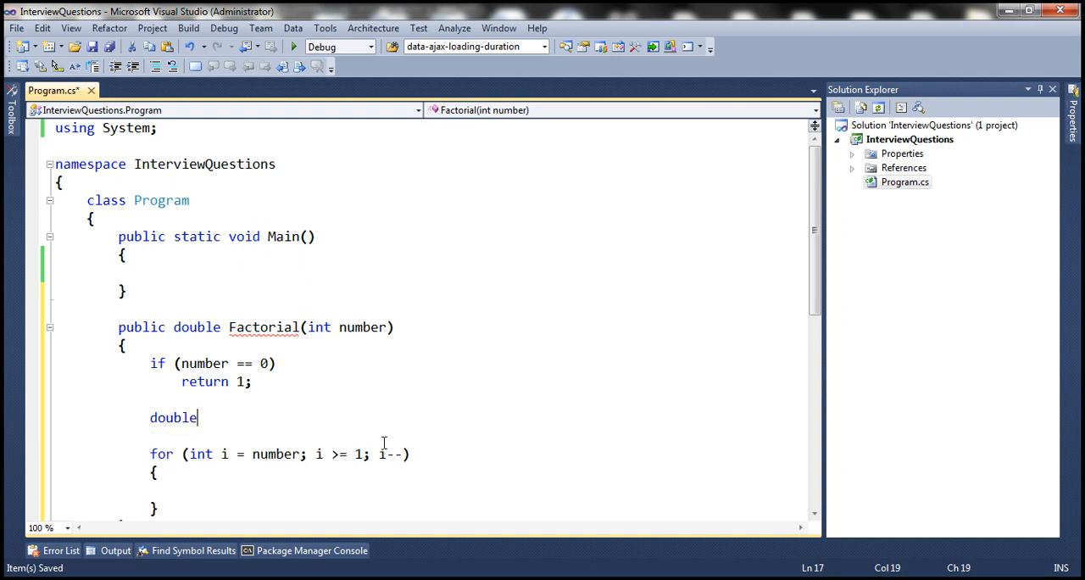
type("fact")
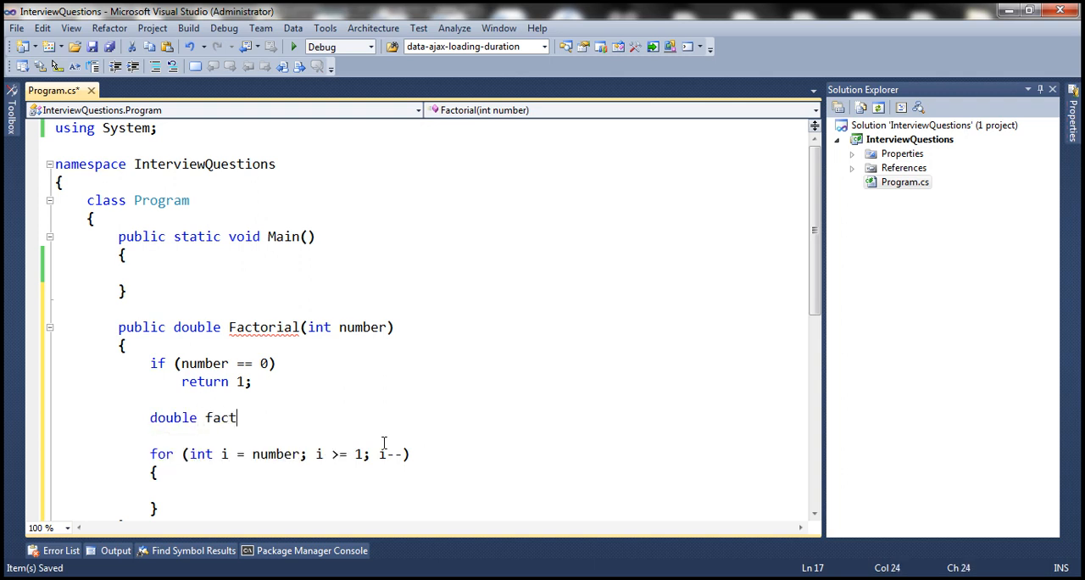
type("orial =")
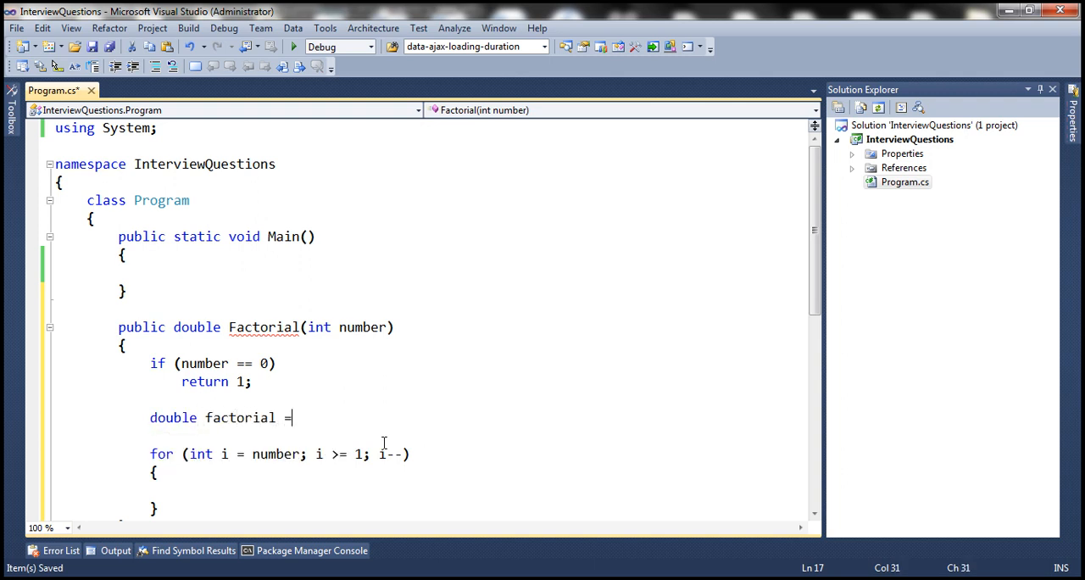
type("1;")
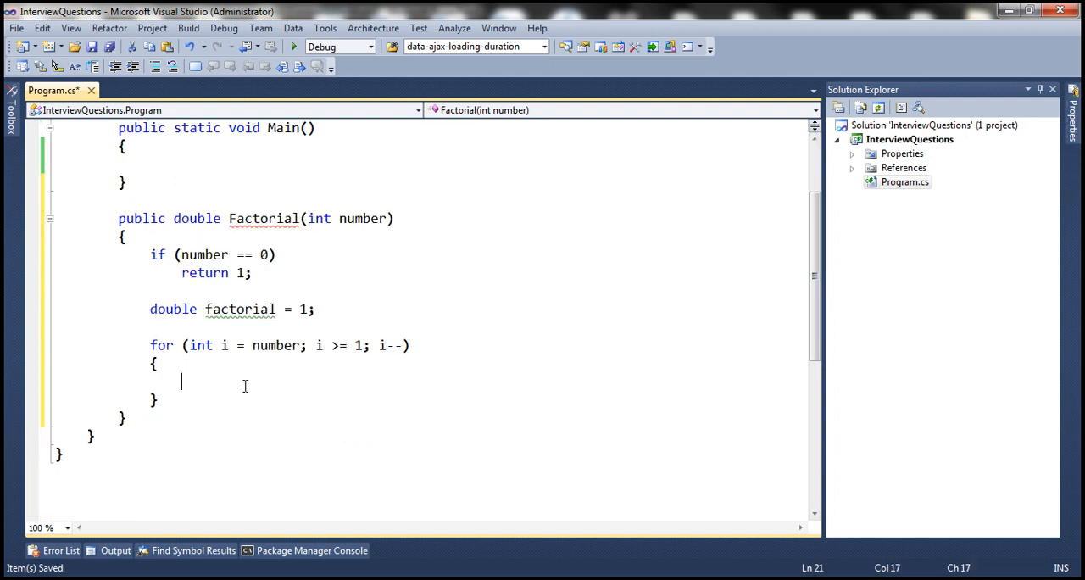
type("factorial")
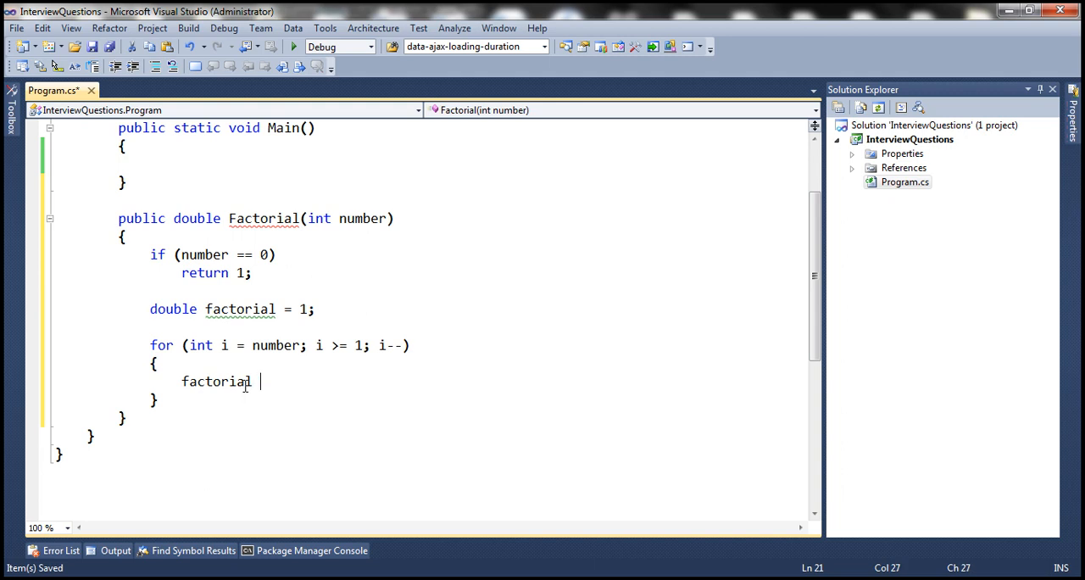
type("= factorial")
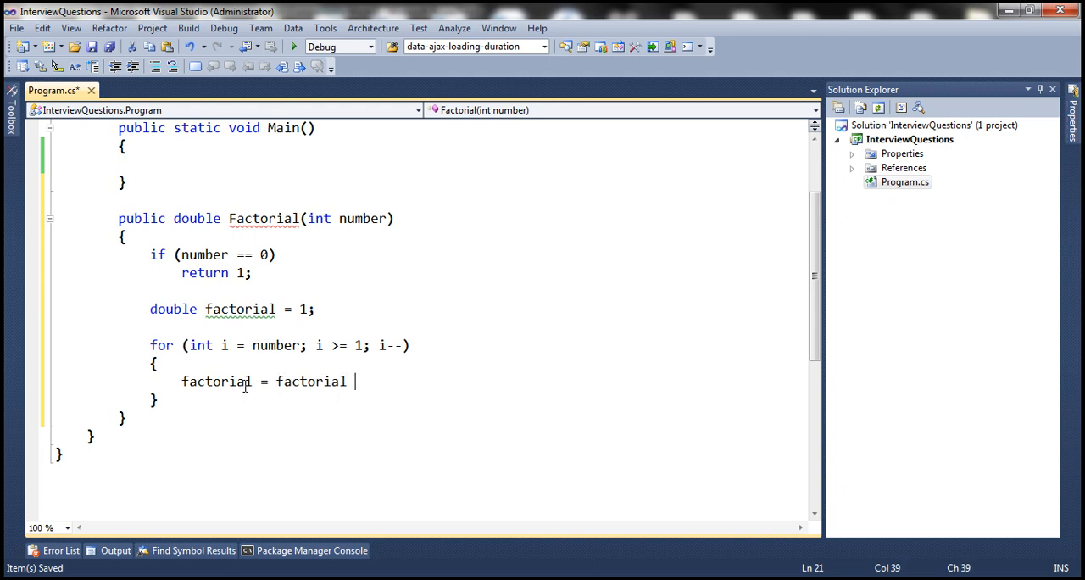
type("* i;")
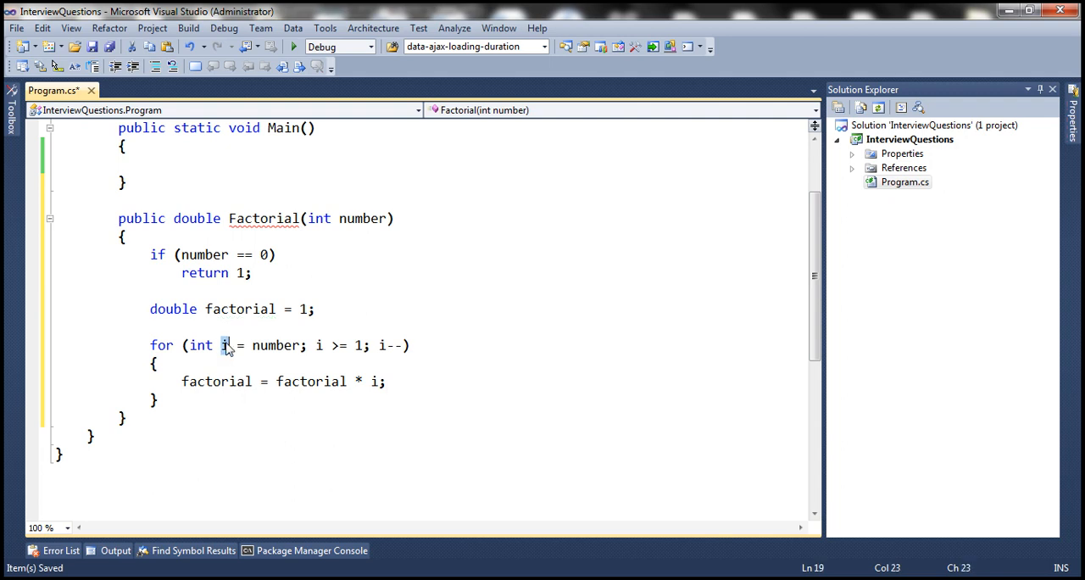
type("re")
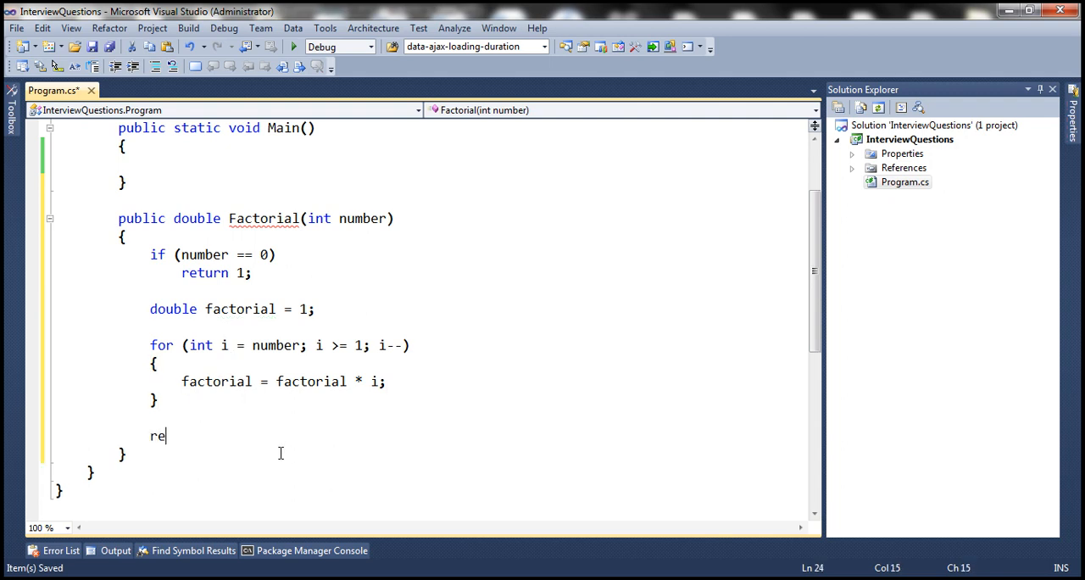
type("turn factorial")
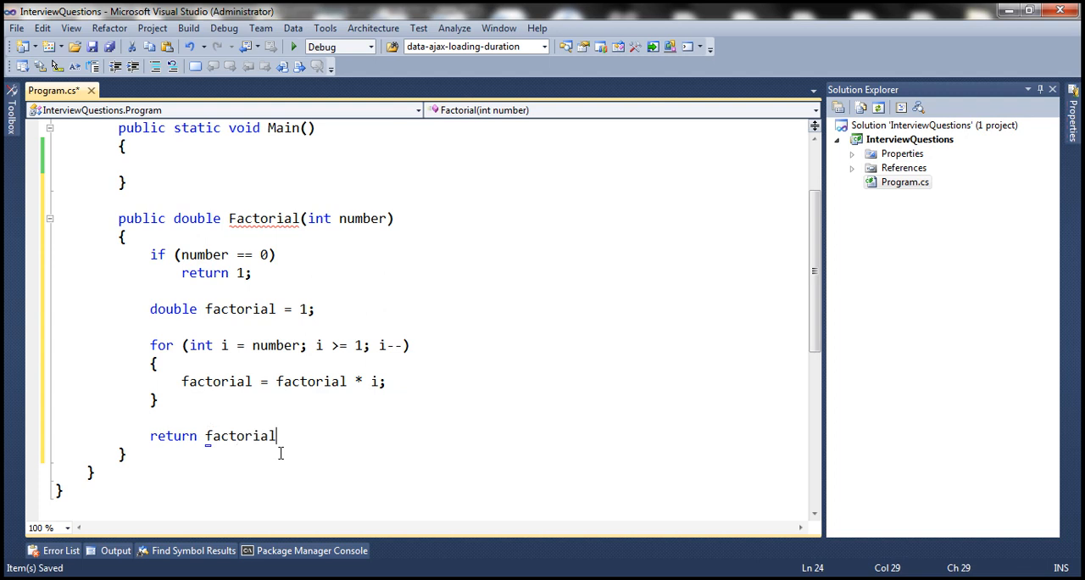
type(";")
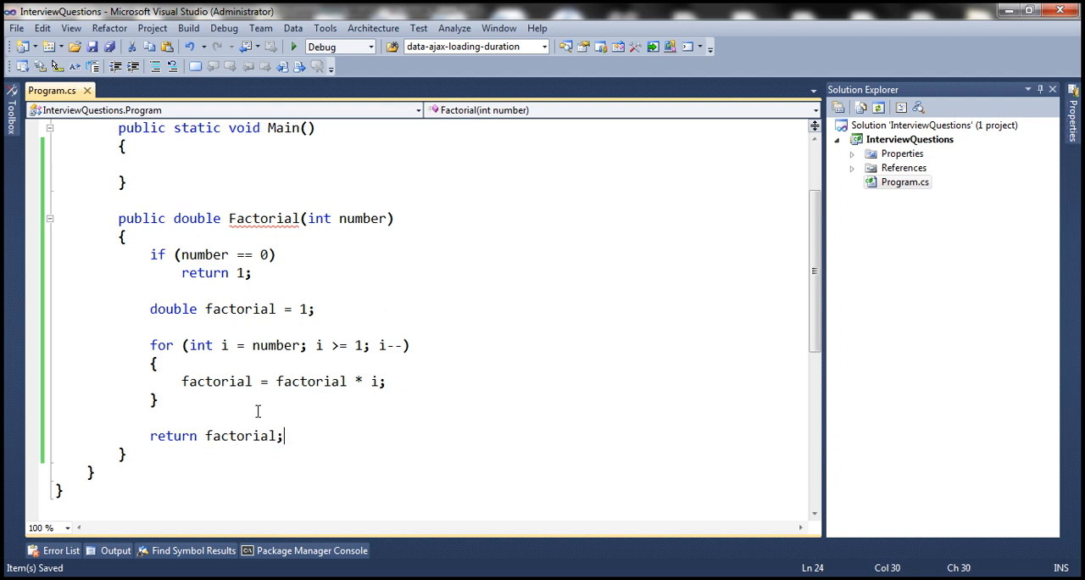
mouse_move(821, 267)
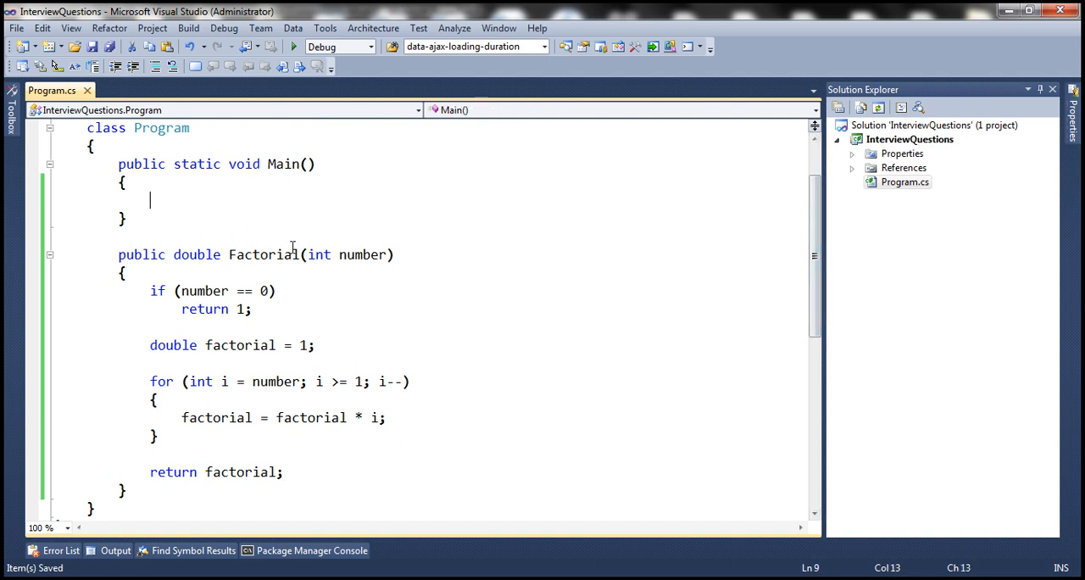
Add Console.WriteLine("Please enter a number") to Main.
type("Console.WriteLine")
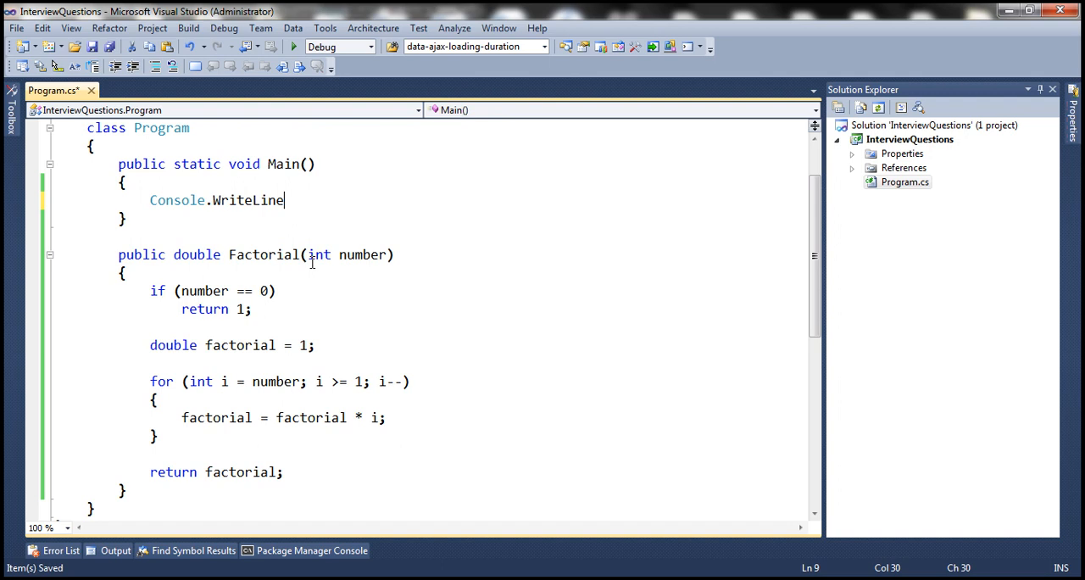
type("(\"Plea")
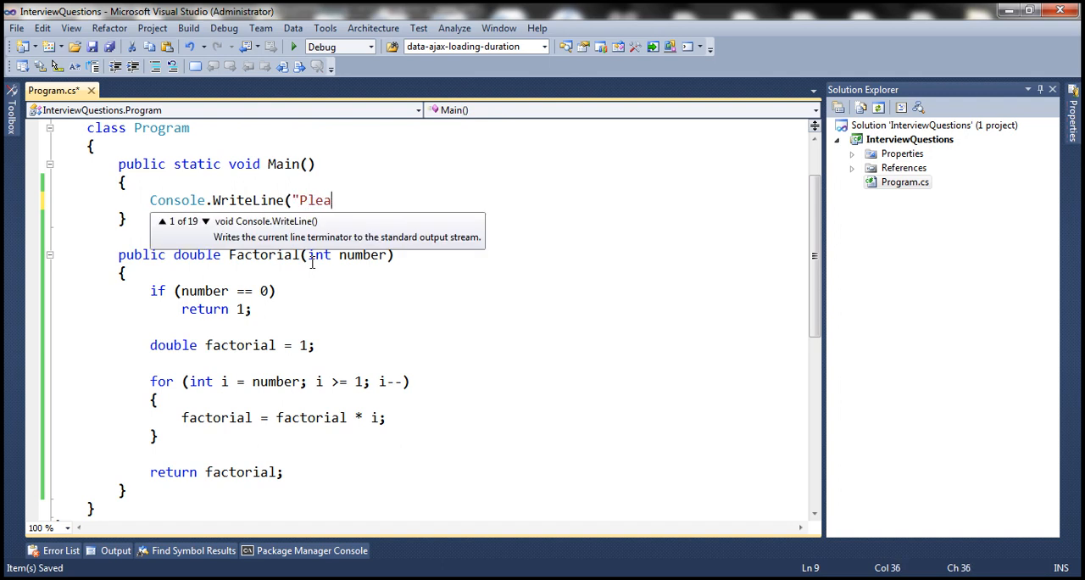
type("se enter a")
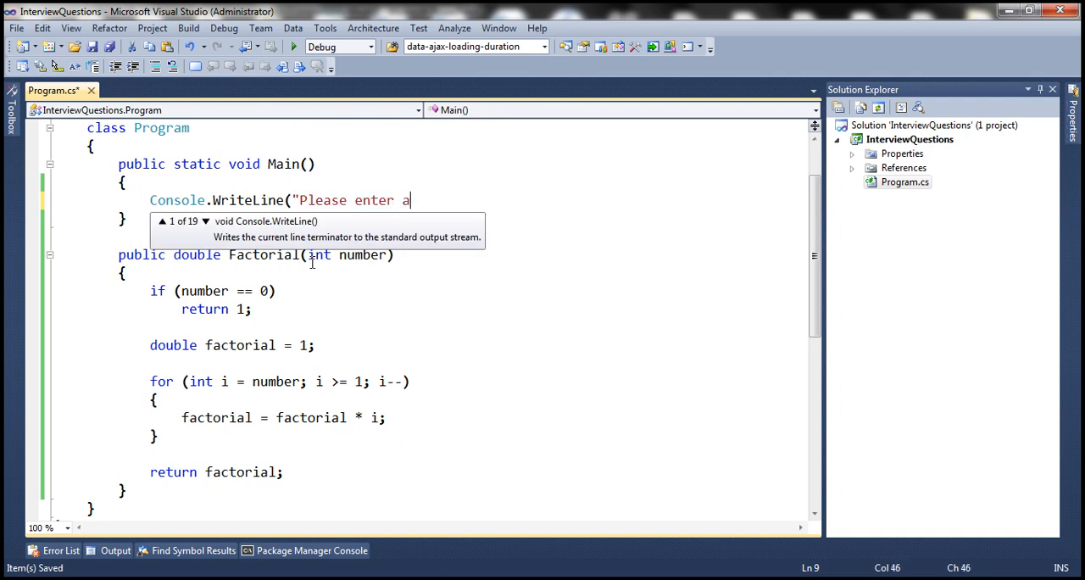
type("number\");")
type("int")
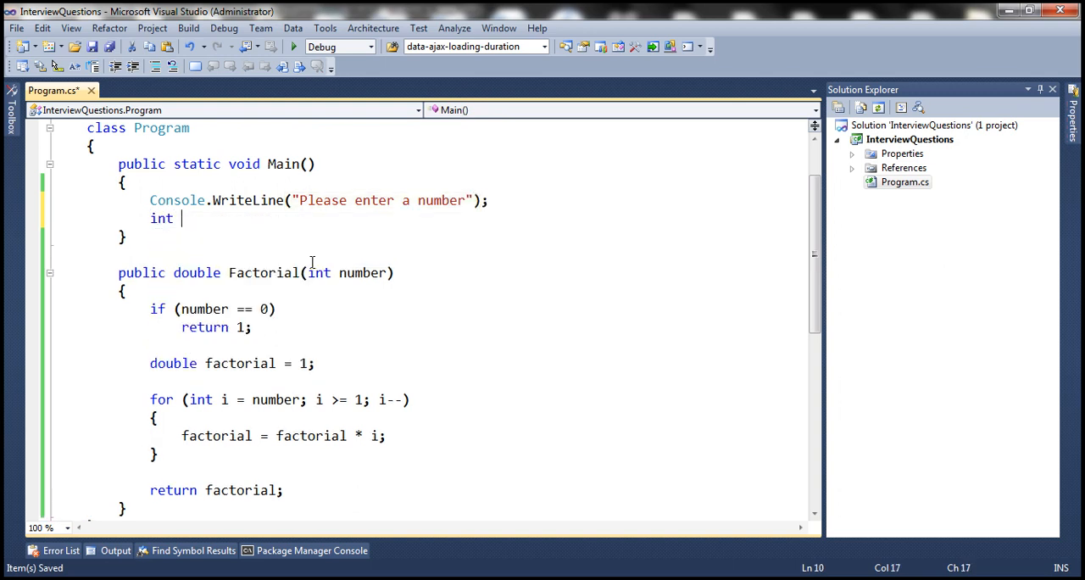
Read the input into int number using Convert.ToInt32(Console.ReadLine()).
type("number")
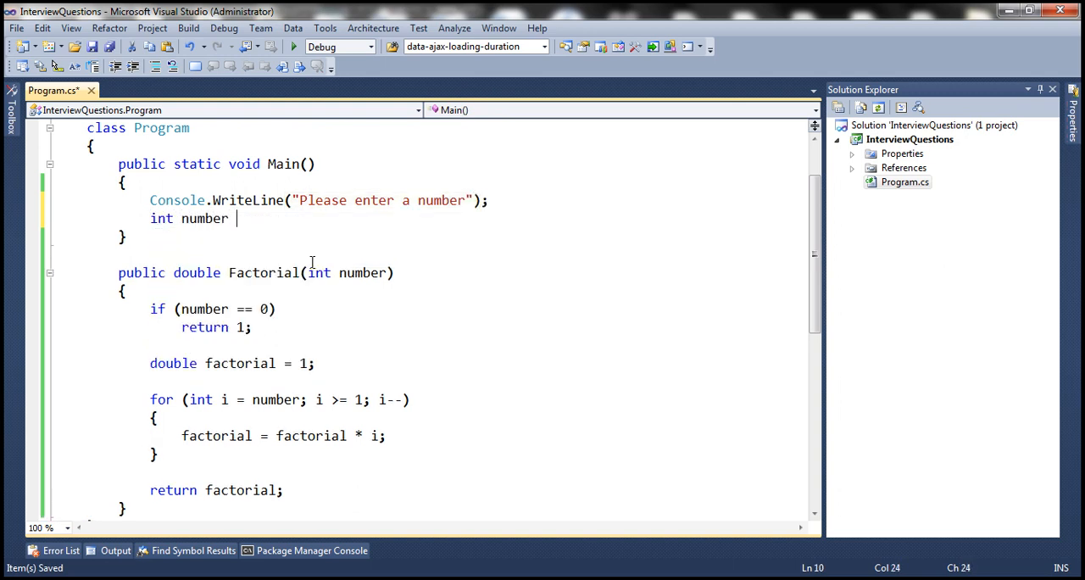
type("= Console.ReadLine")
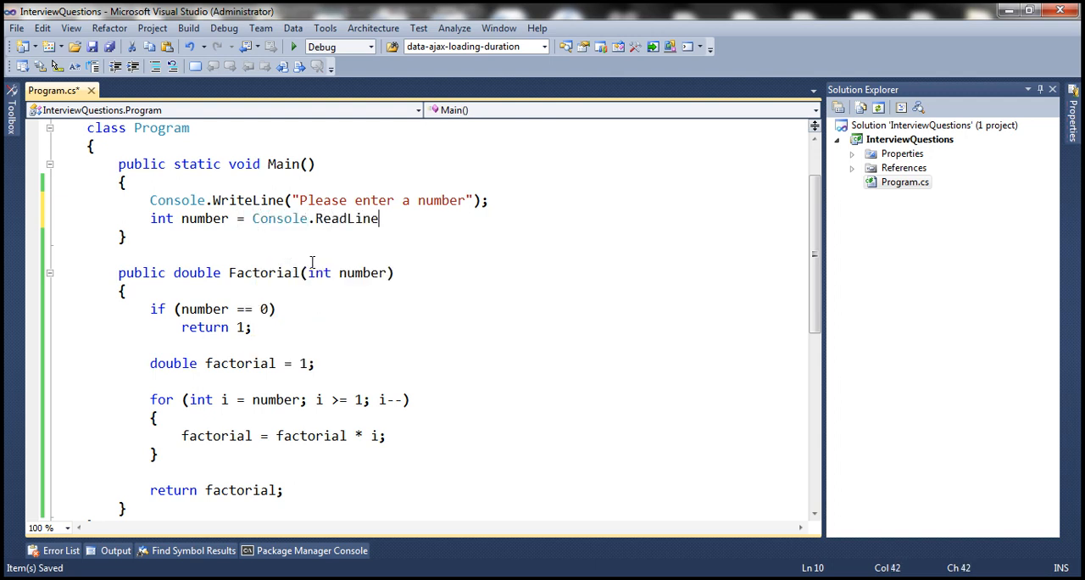
type("();")
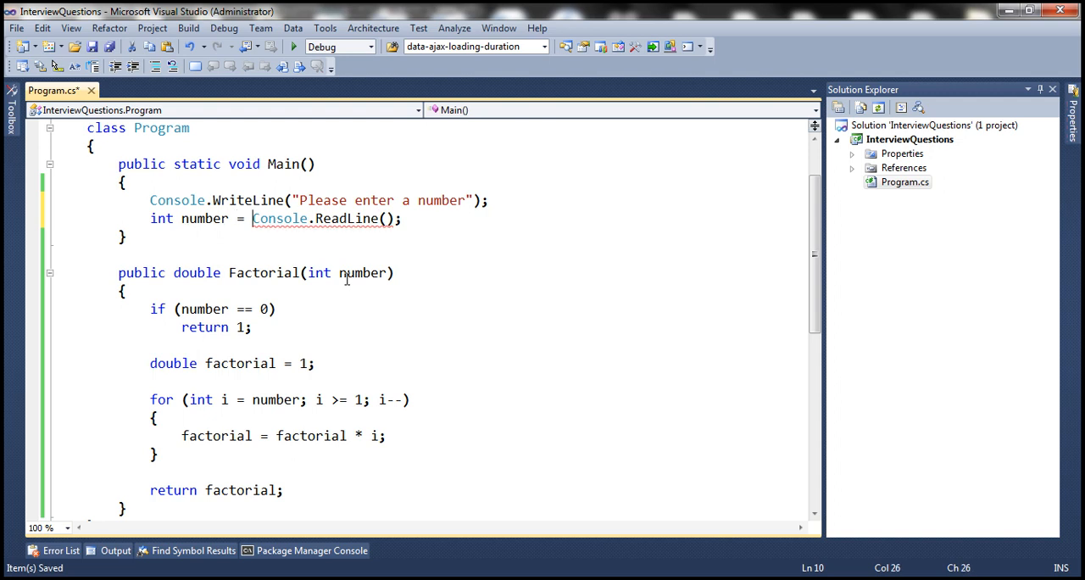
type("Conver")
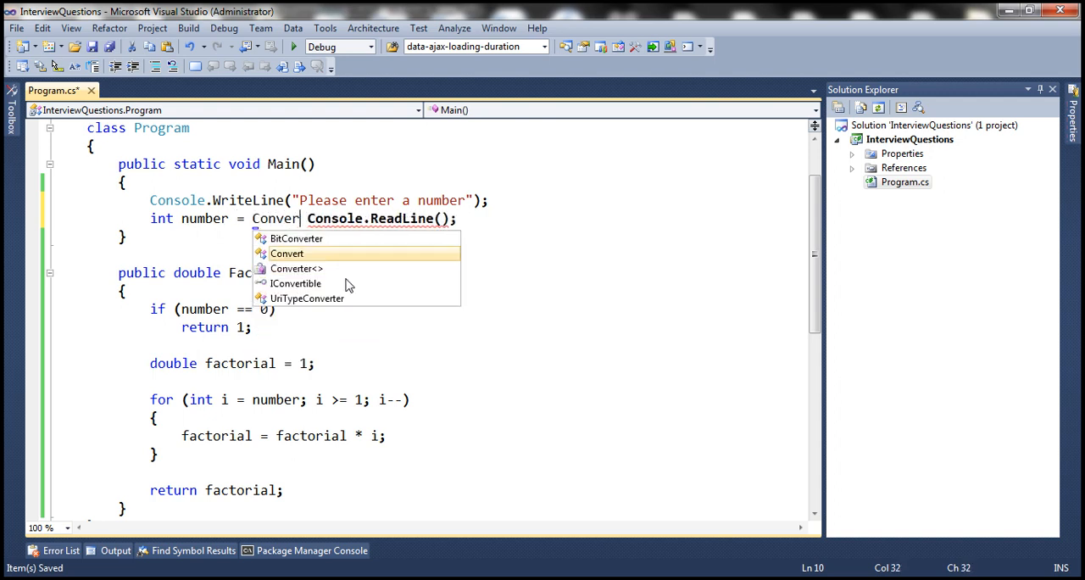
type(".toin")
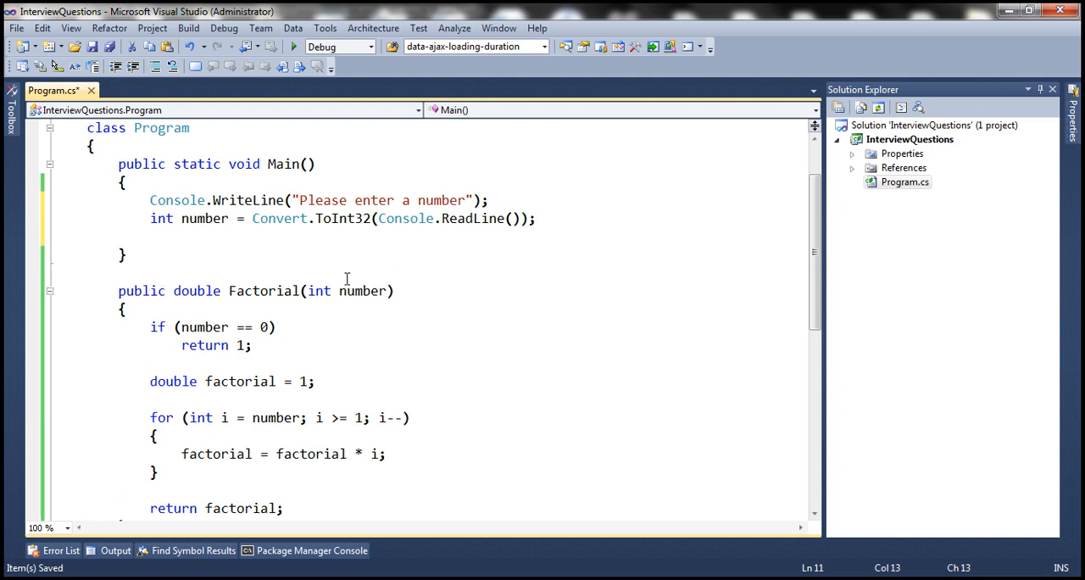
Click into the Factorial declaration, then scroll up and select the class name Program.
left_click(150, 235)
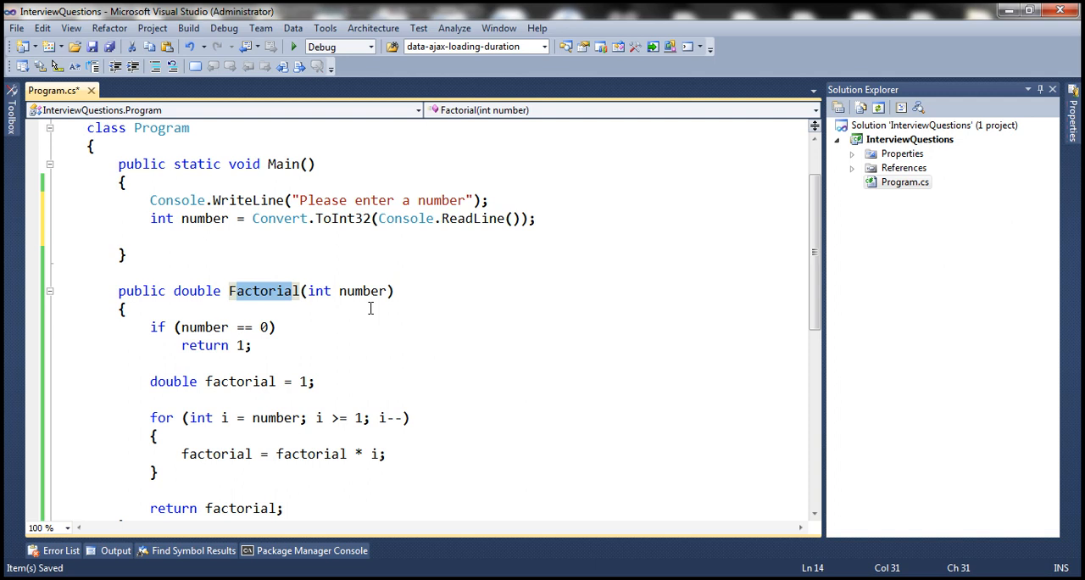
scroll("up", 3)
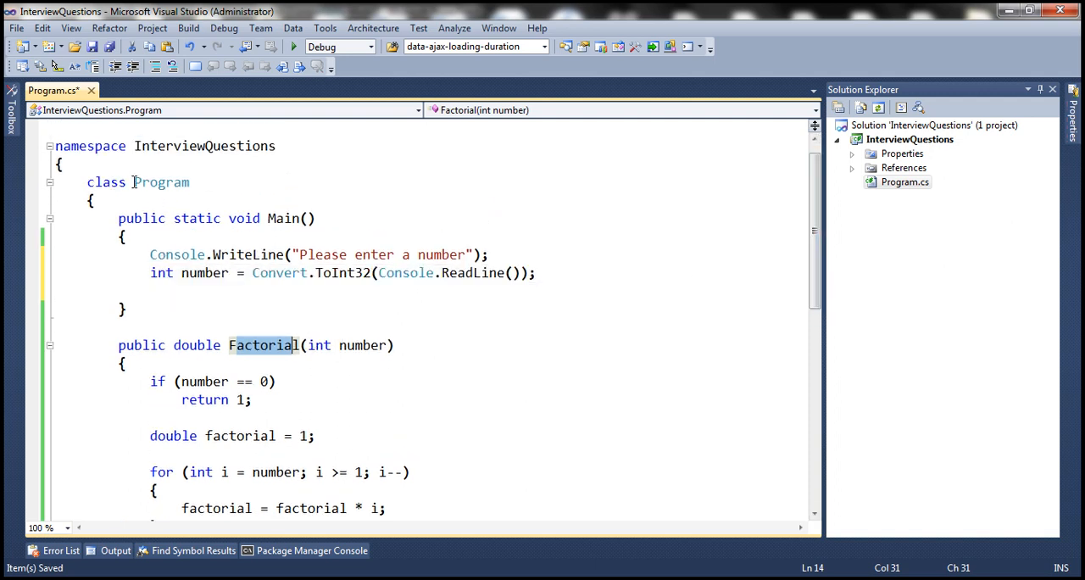
double_click(161, 181)
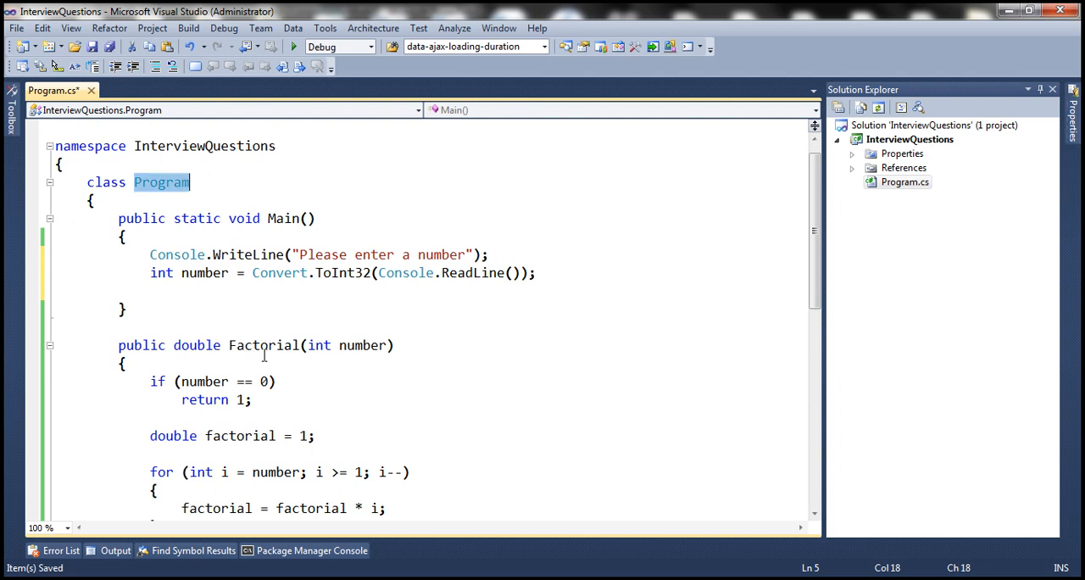
mouse_move(184, 283)
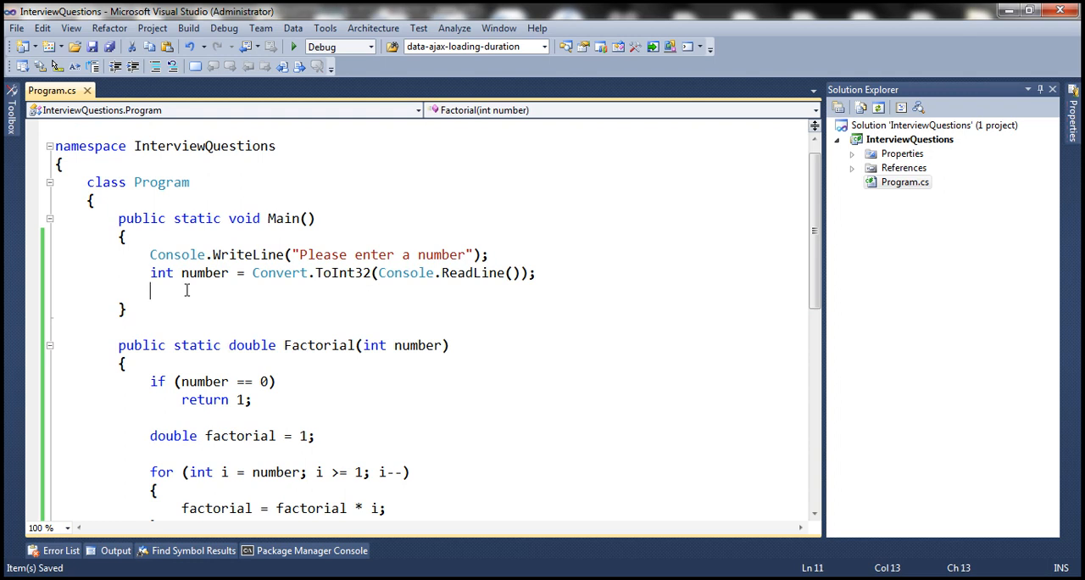
Add 'double factorial = Factorial(number);' in Main.
type("Factorial")
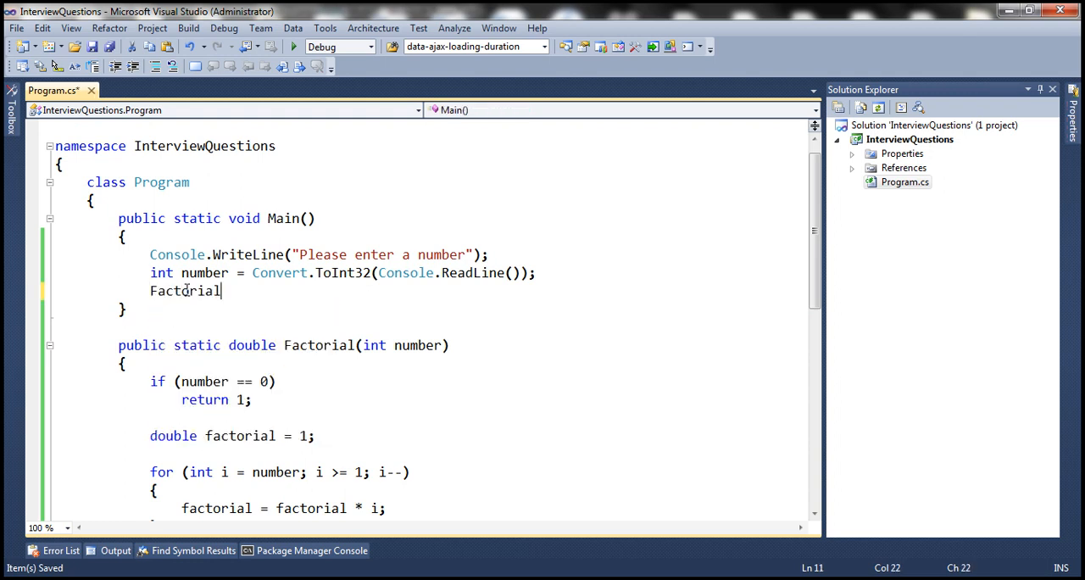
type("(")
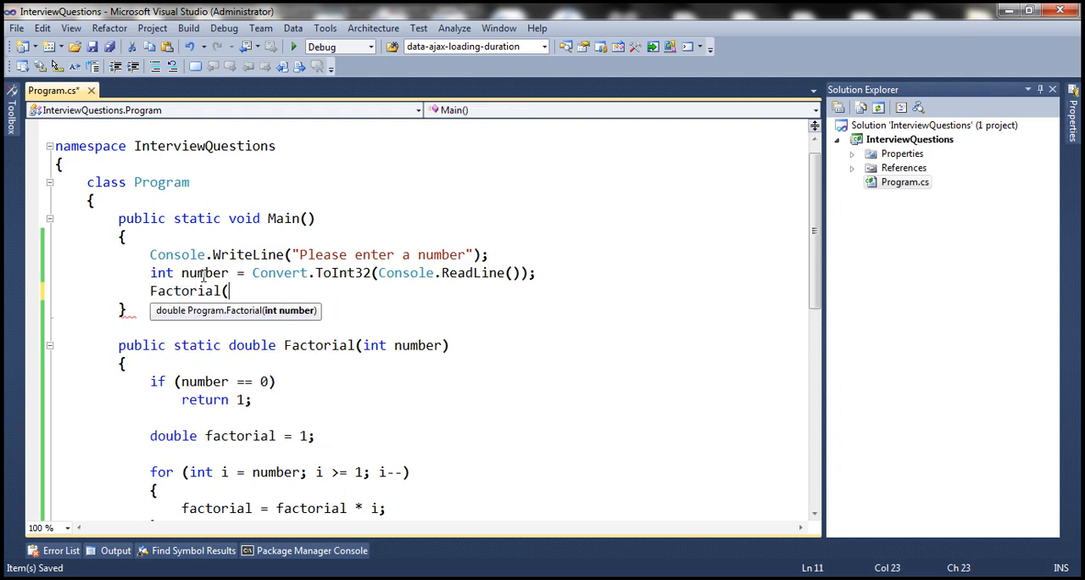
type("number);")
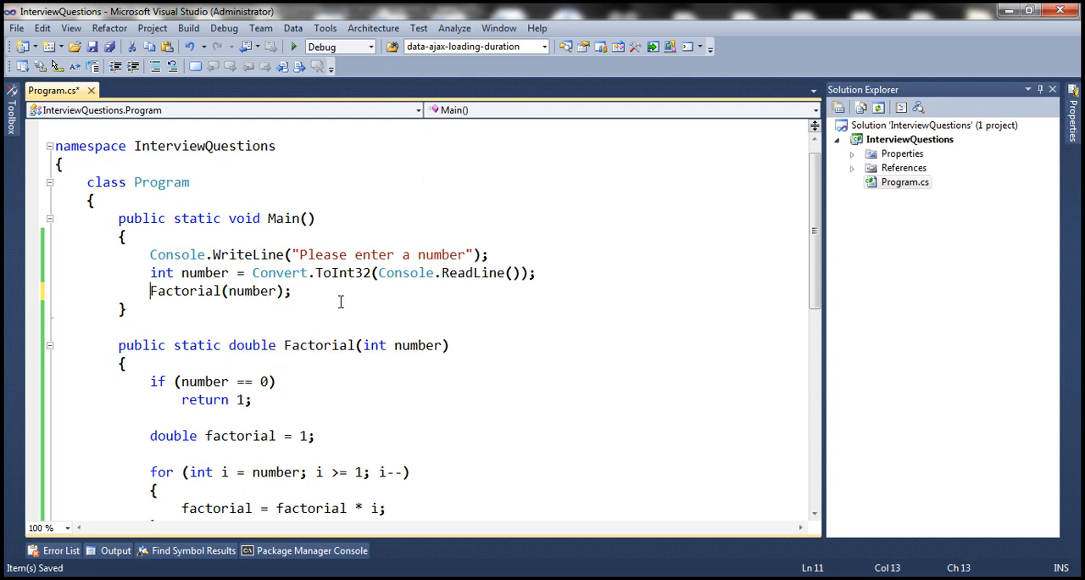
type("int")
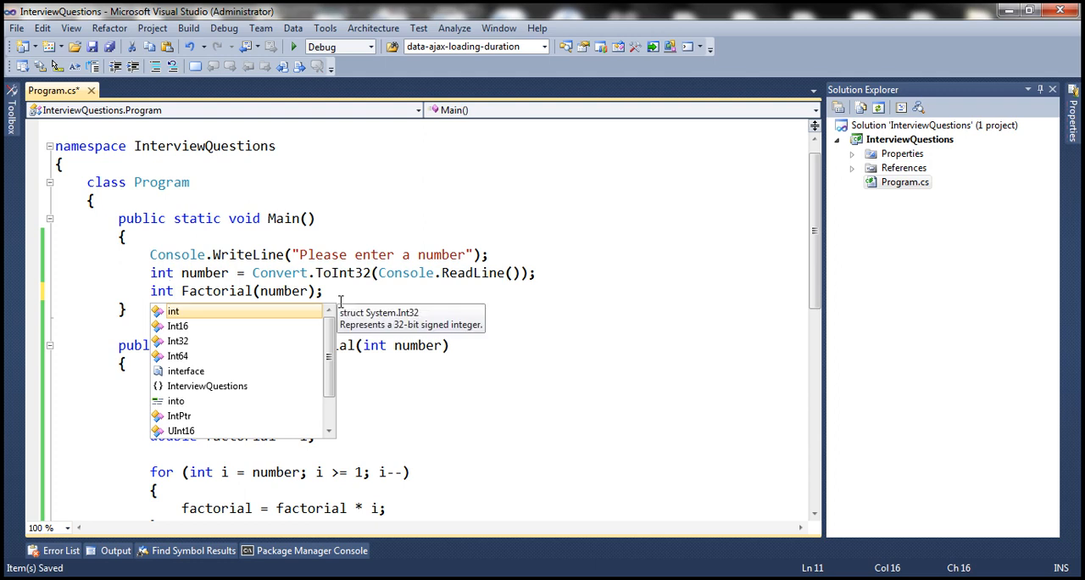
type("dou")
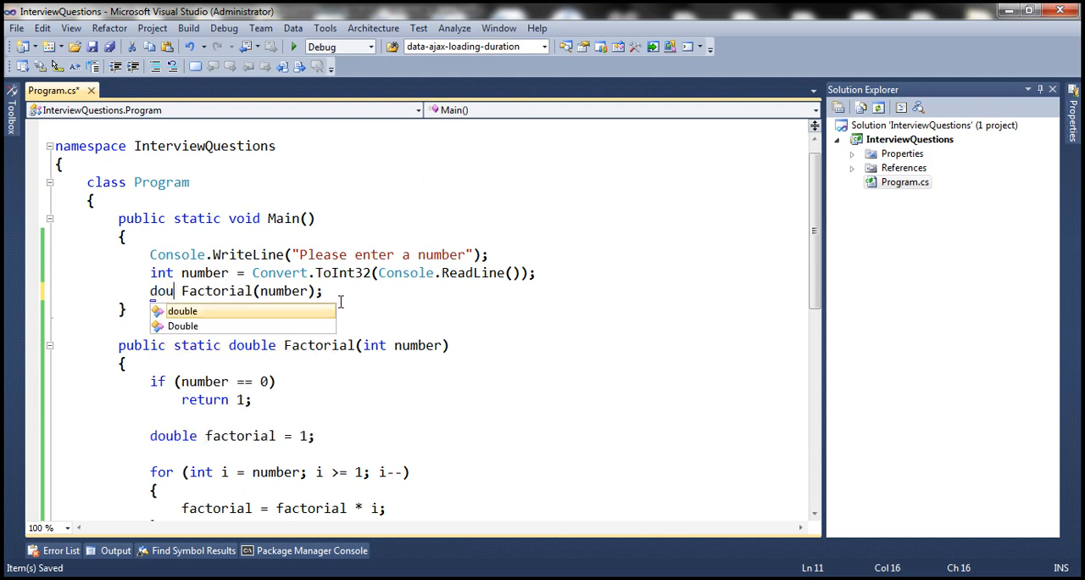
type("ble fact")
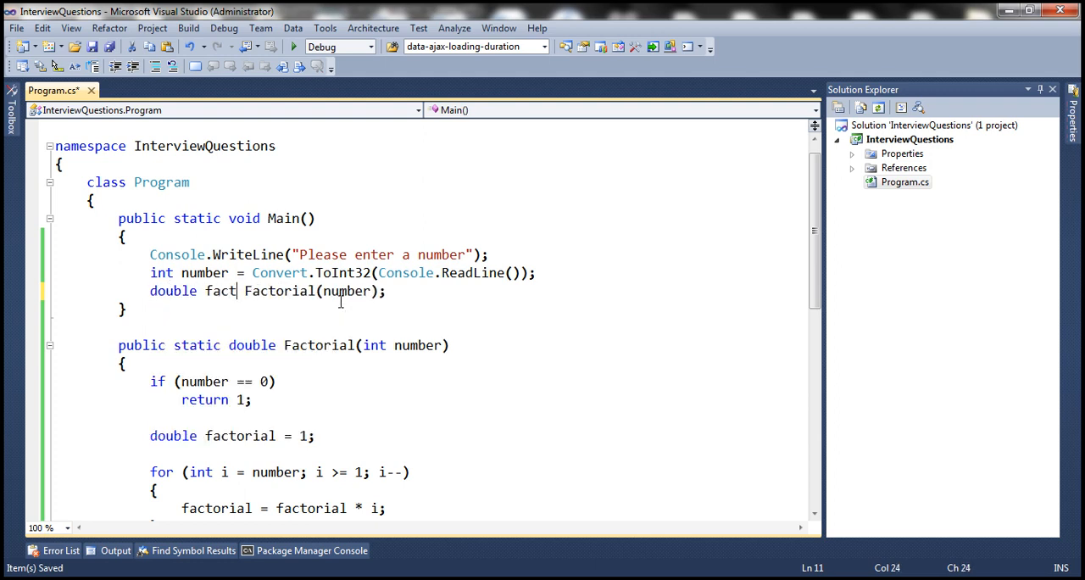
type("orial =")
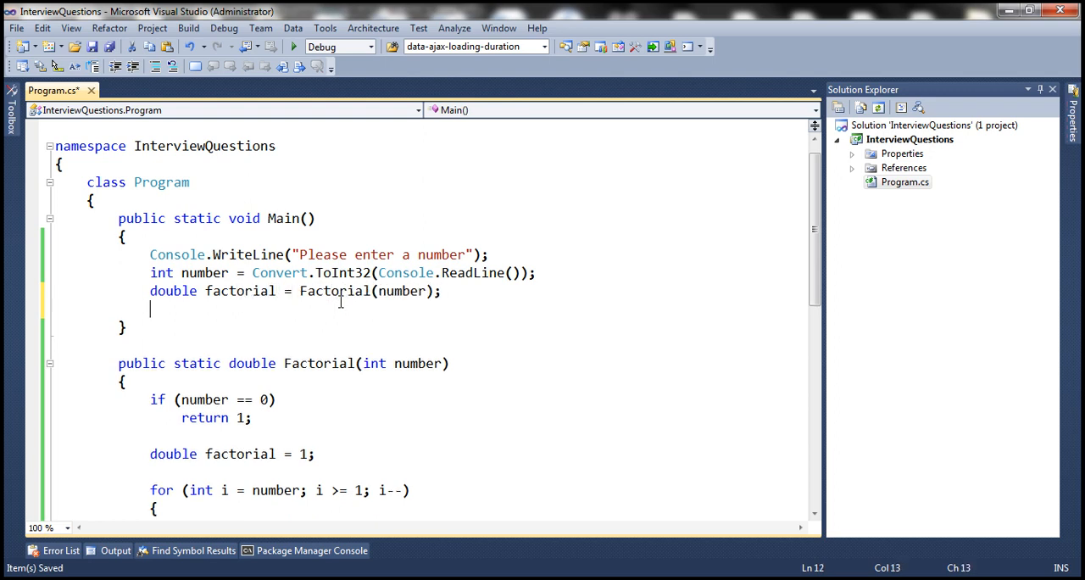
Start Console.WriteLine("Factorial of " + number.ToString() + in Main.
type("Console.")
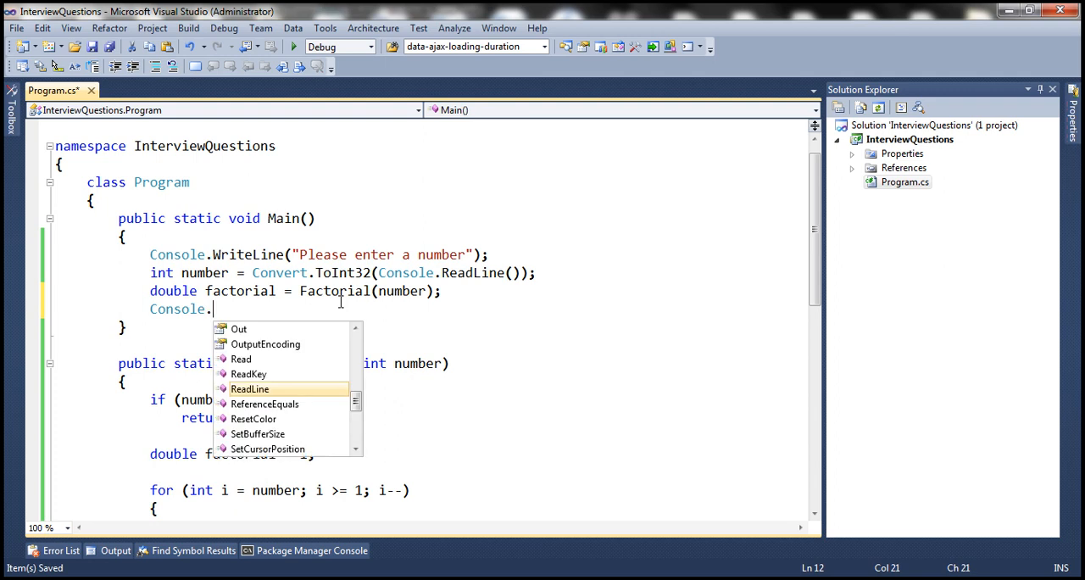
type("WriteLine(")
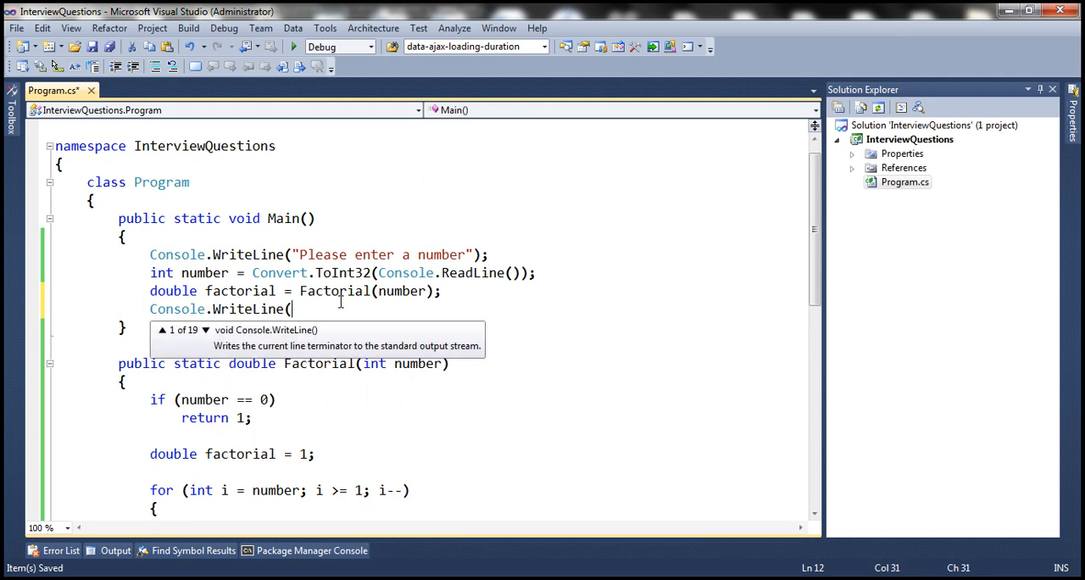
type("\"Fac")
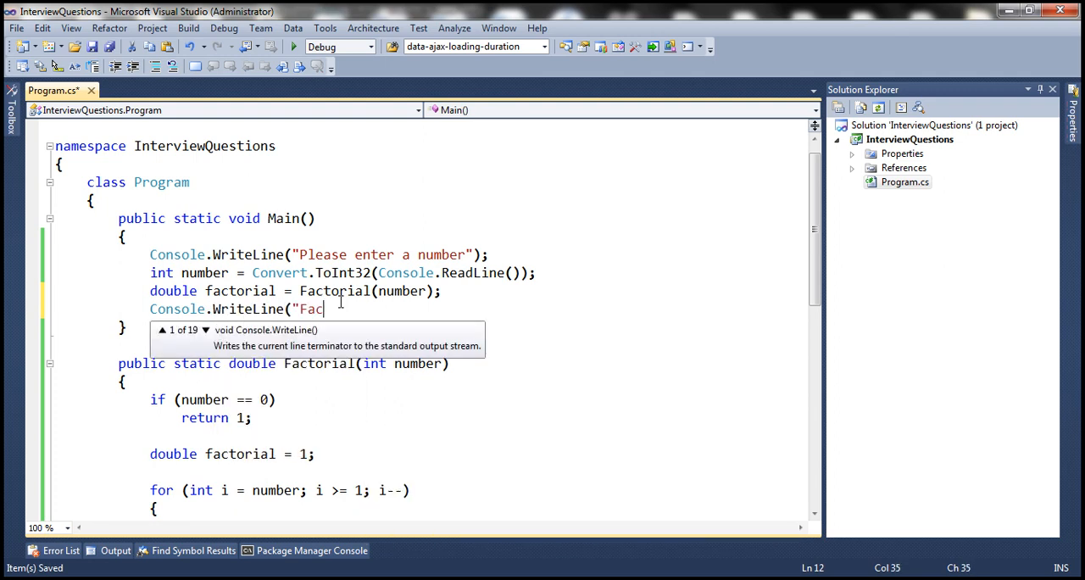
type("torial o")
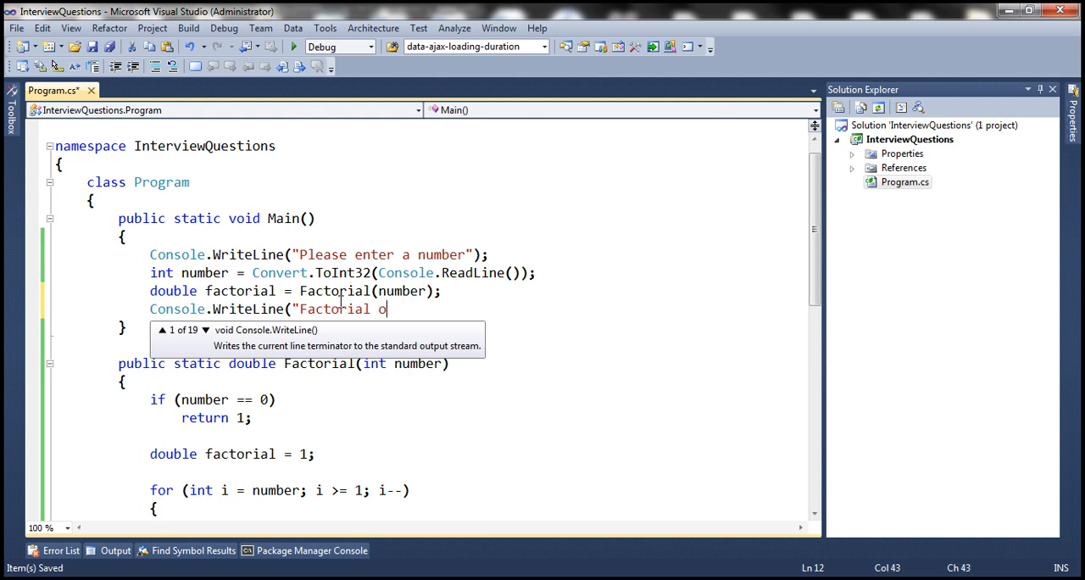
type("f\" +")
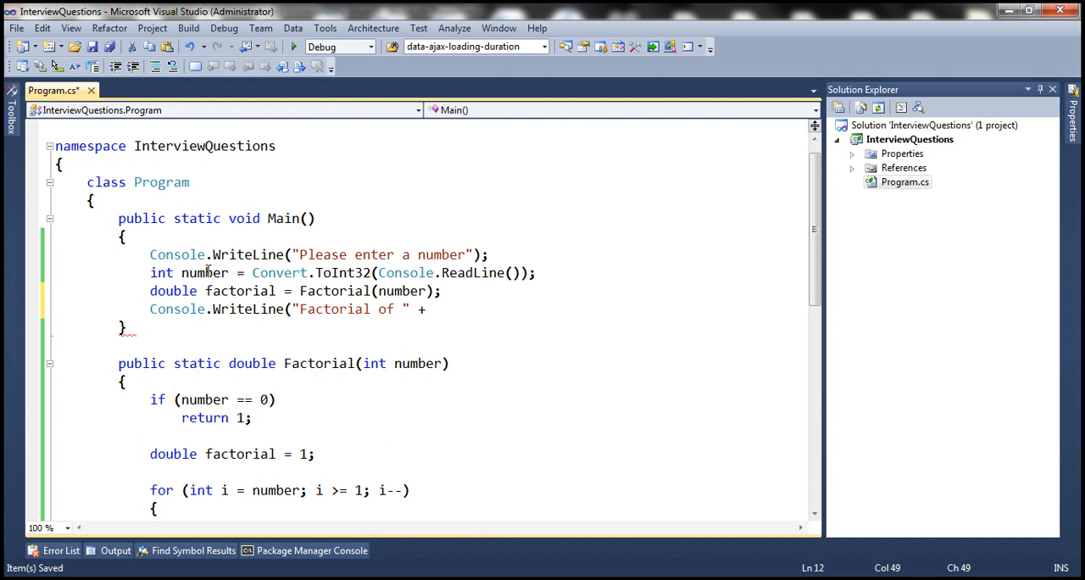
double_click(203, 272)
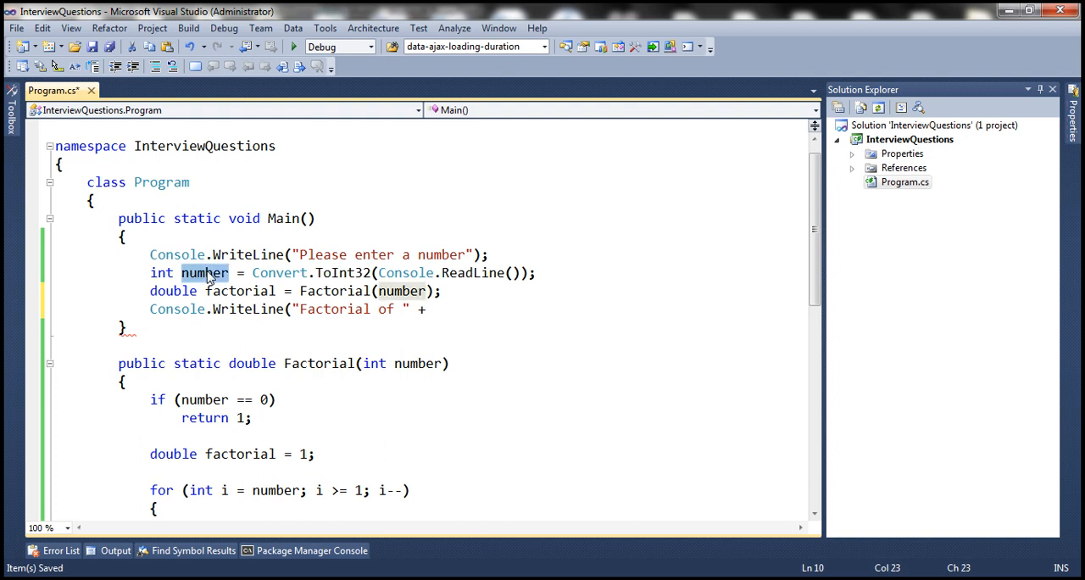
type("number.")
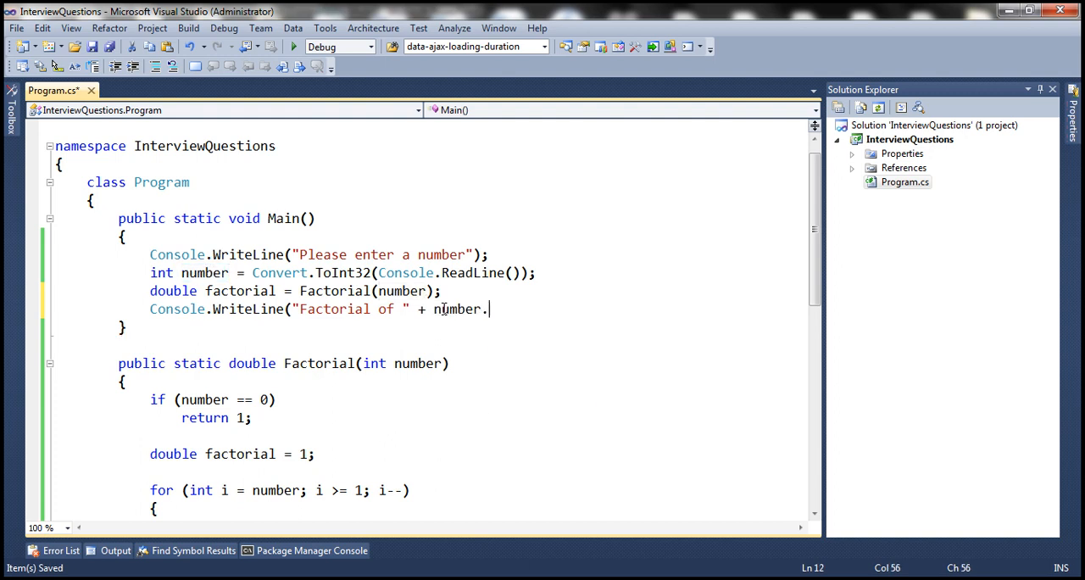
type("ToString()")
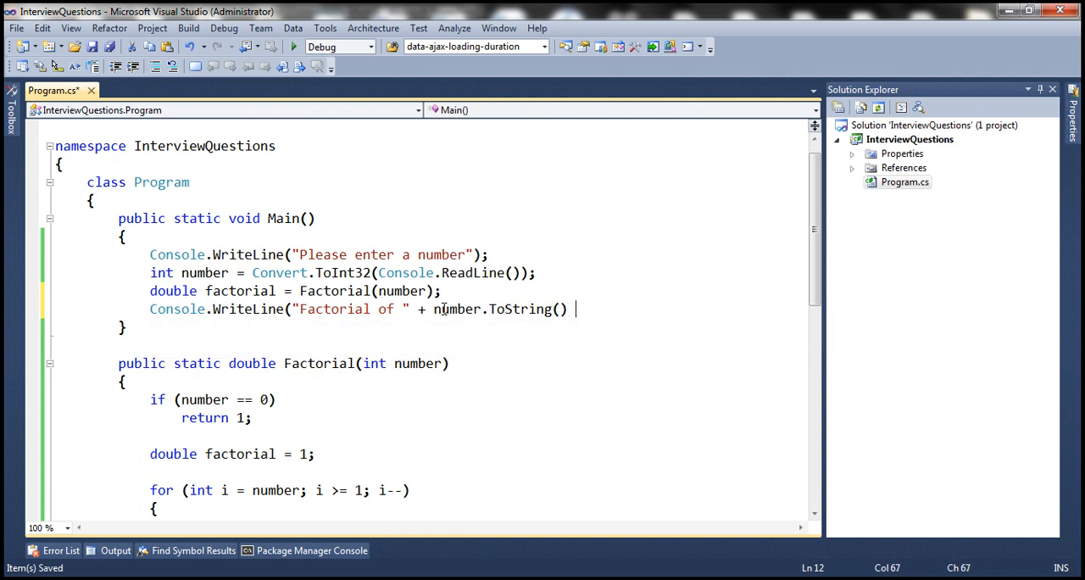
type("+")
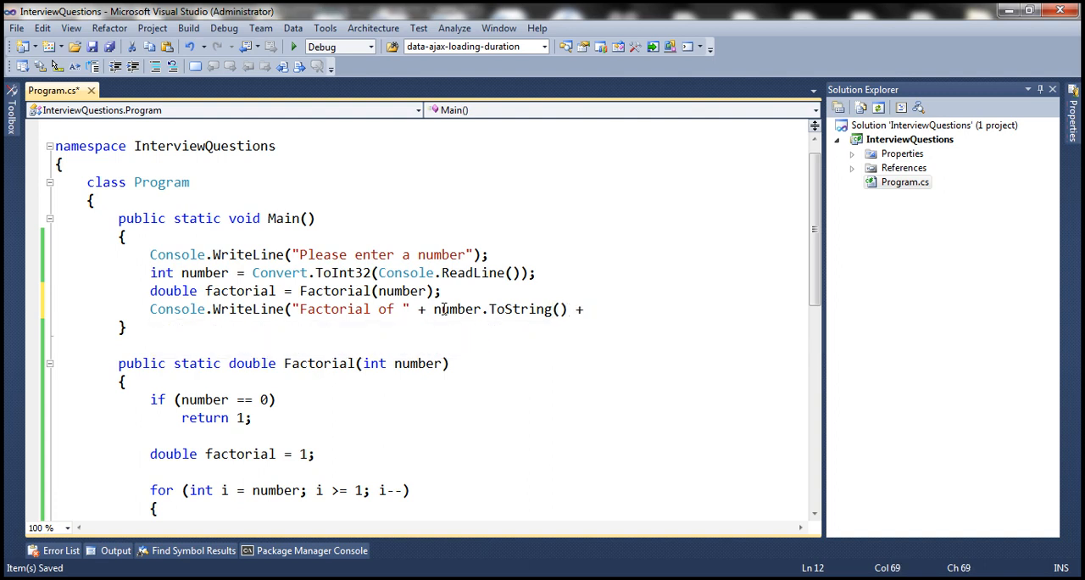
Finish the line with " = " + factorial.ToString() and run the program.
left_click(590, 308)
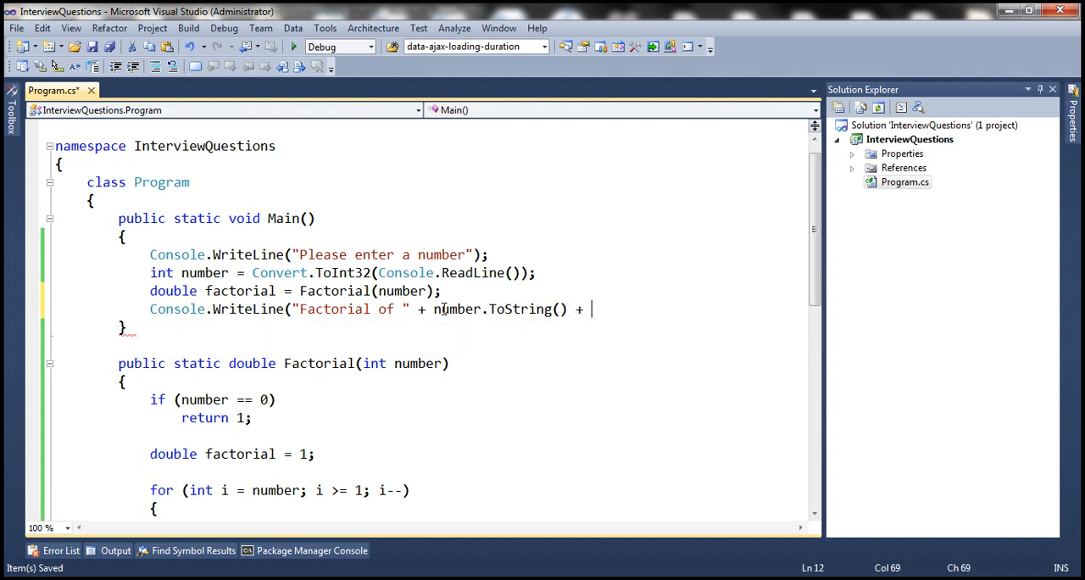
type("\" = \" +")
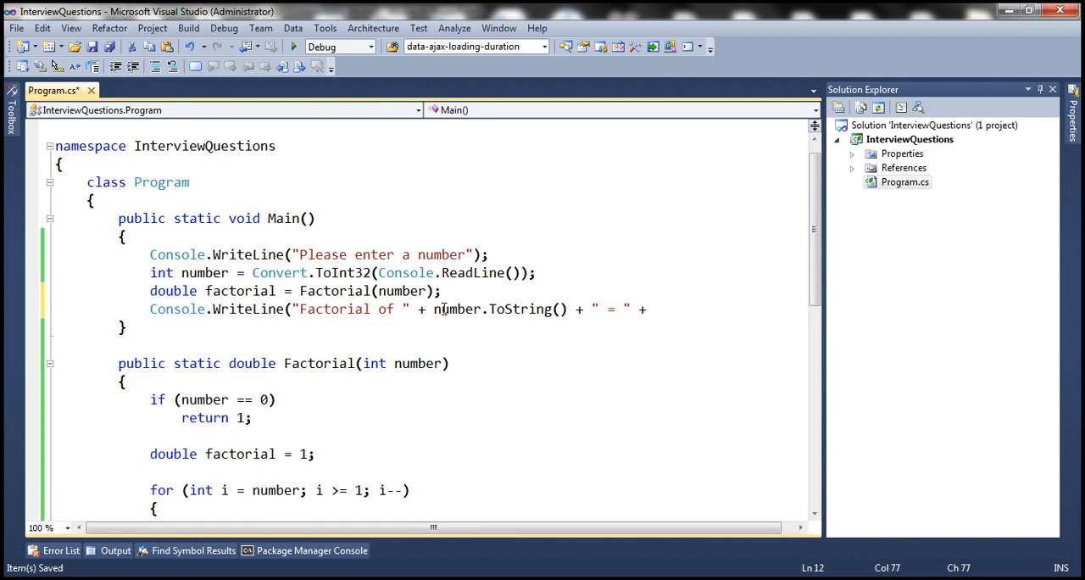
double_click(240, 291)
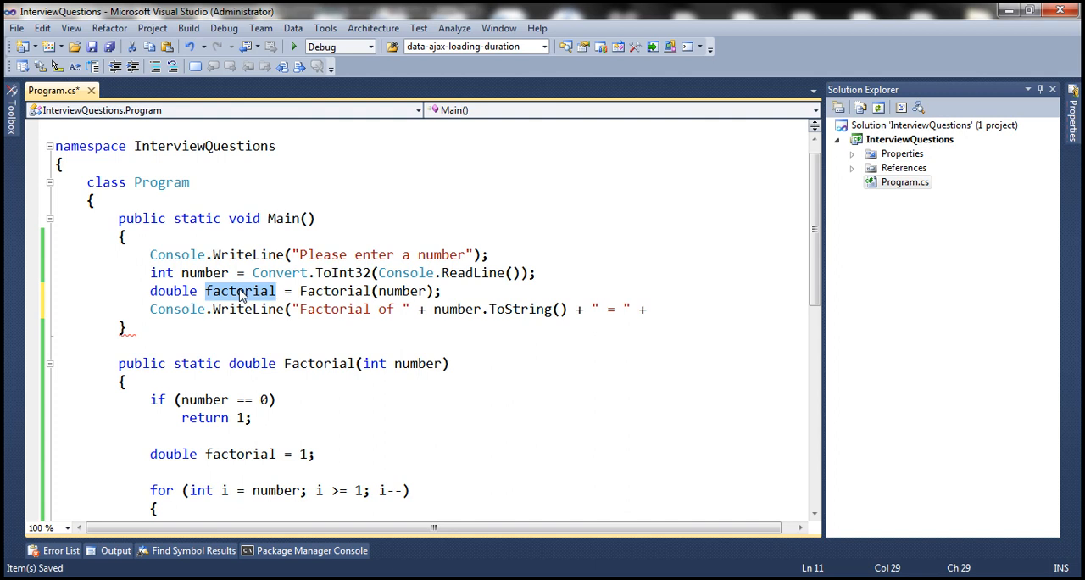
left_click(652, 309)
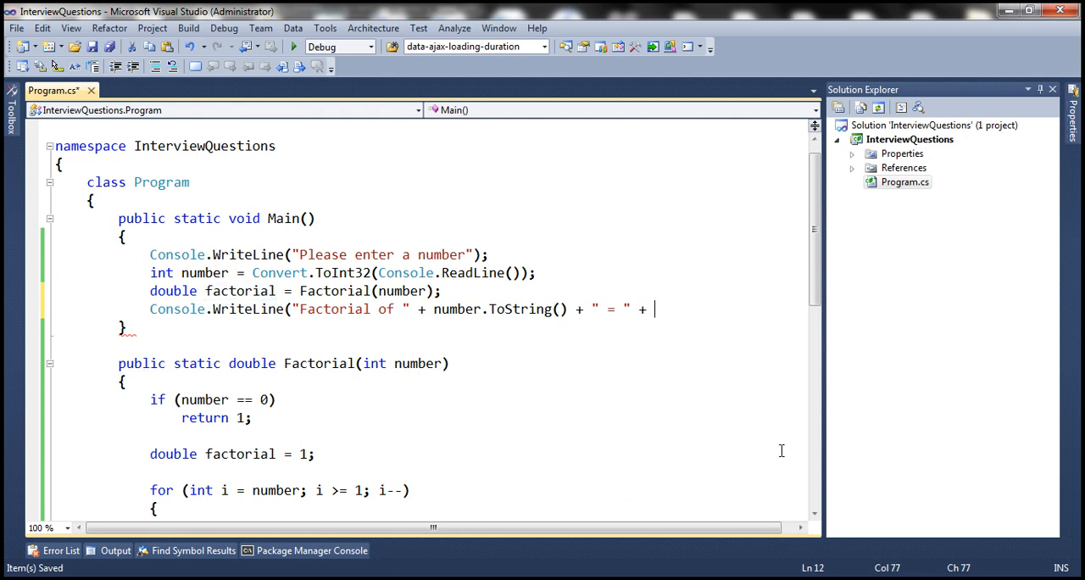
type("factorial.ToString(")
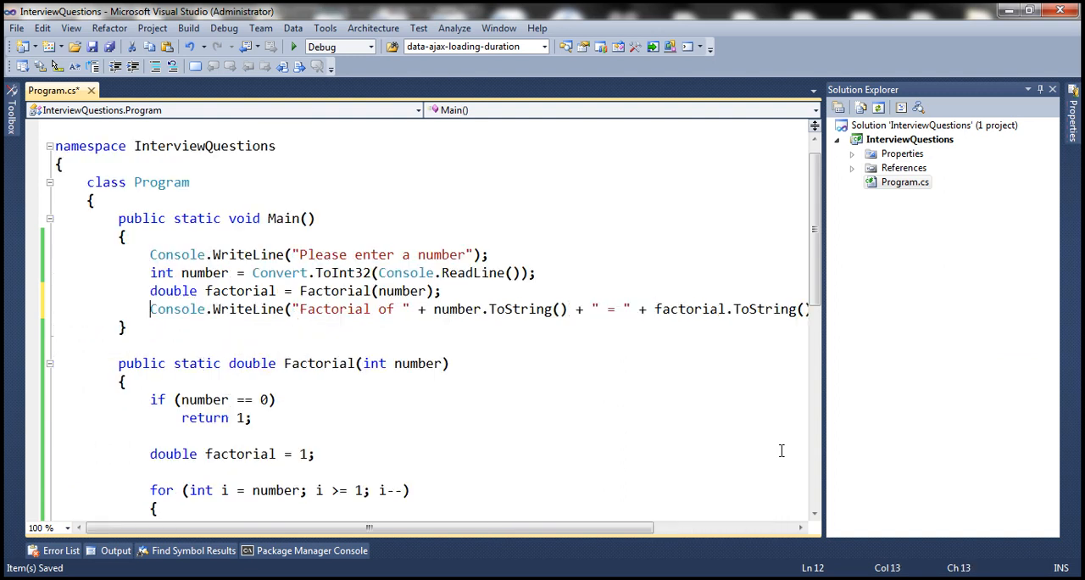
key("F5")
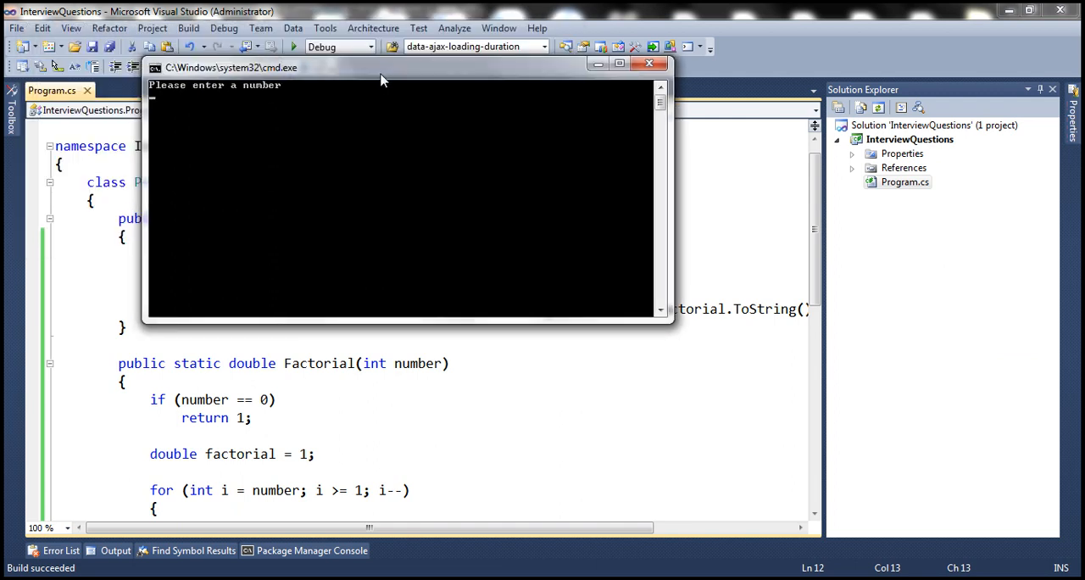
Enter 5 in the console to get Factorial of 5 = 120, then scroll the code.
type("5")
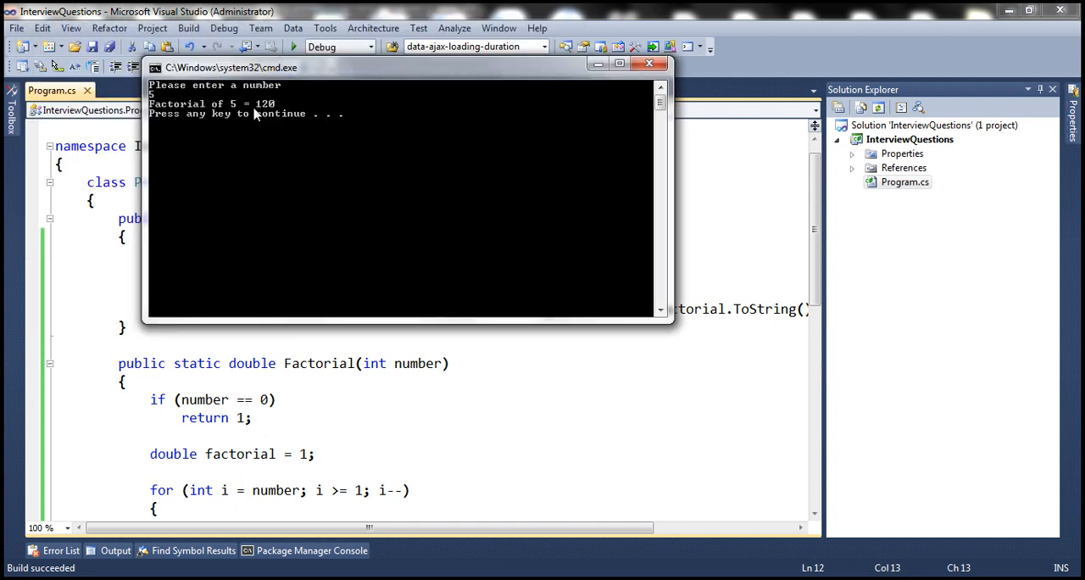
mouse_move(292, 153)
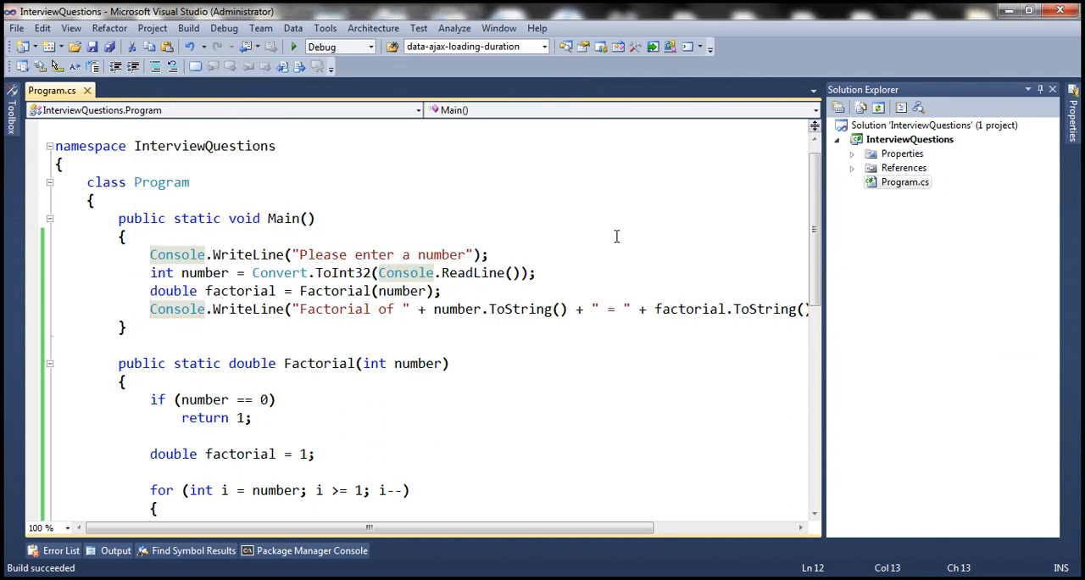
scroll("down", 3)
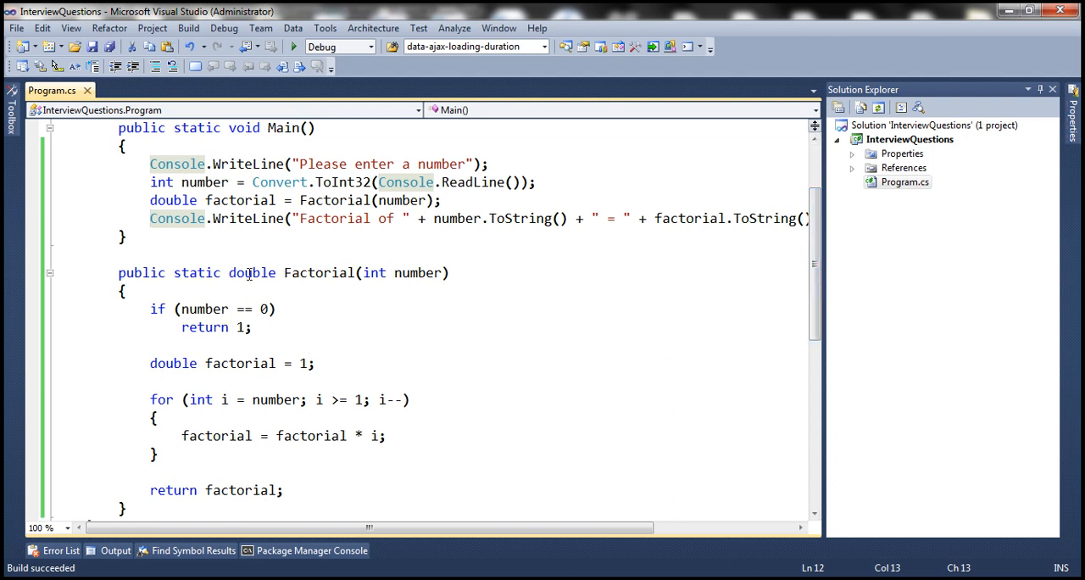
mouse_move(318, 352)
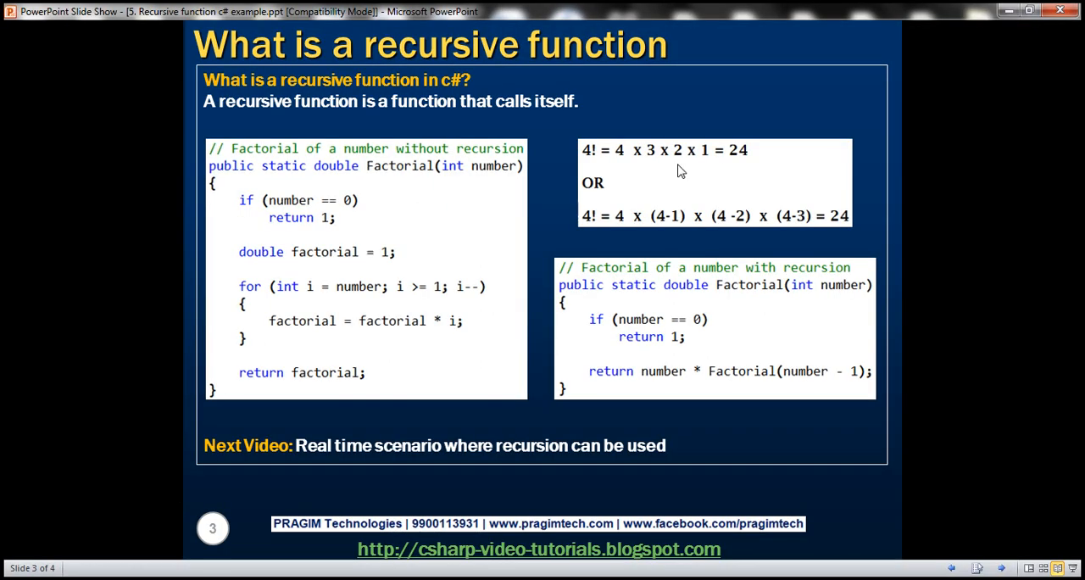
mouse_move(614, 174)
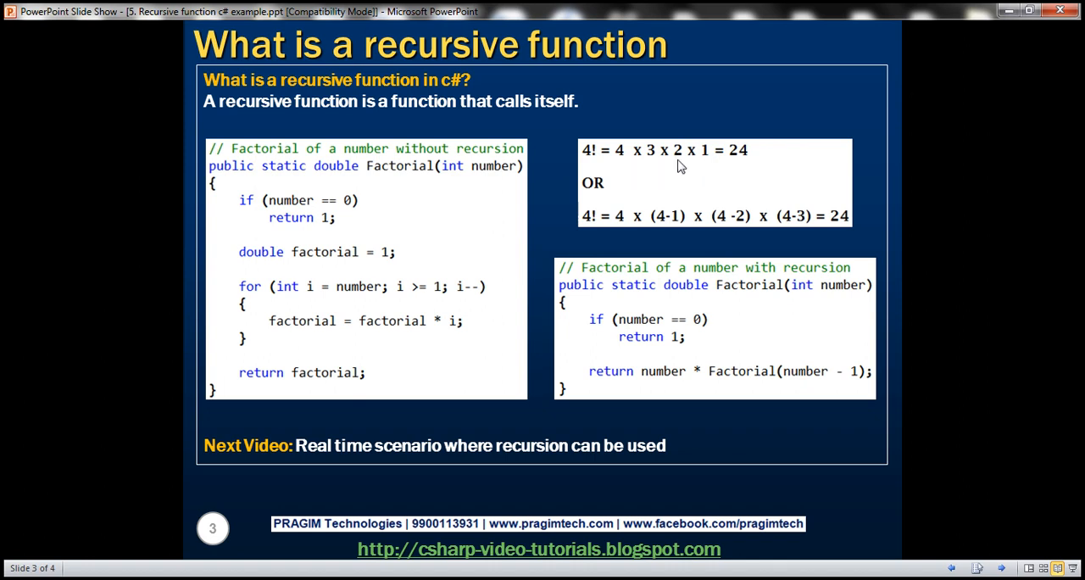
mouse_move(712, 163)
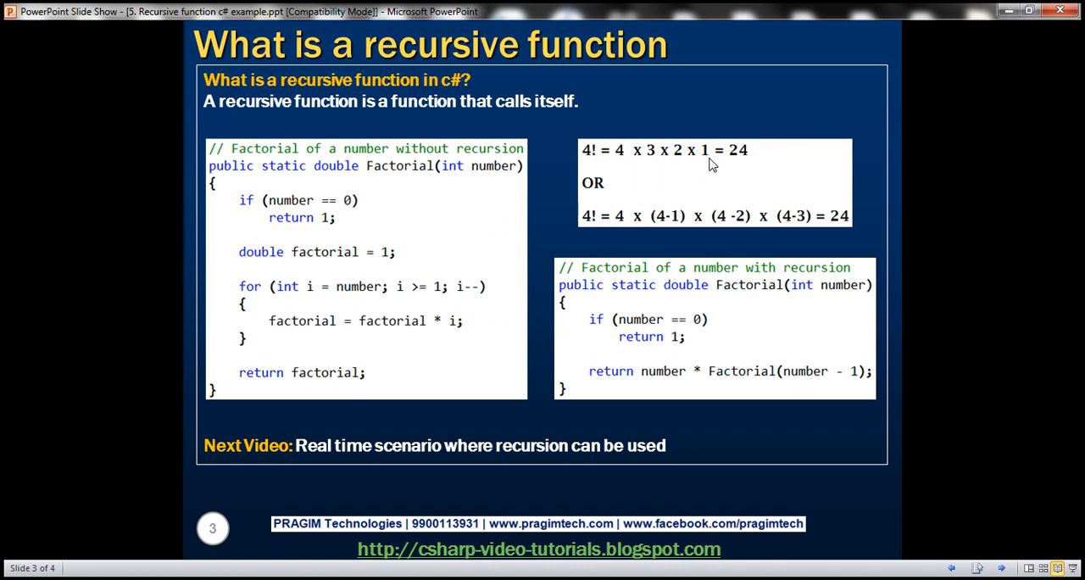
mouse_move(604, 220)
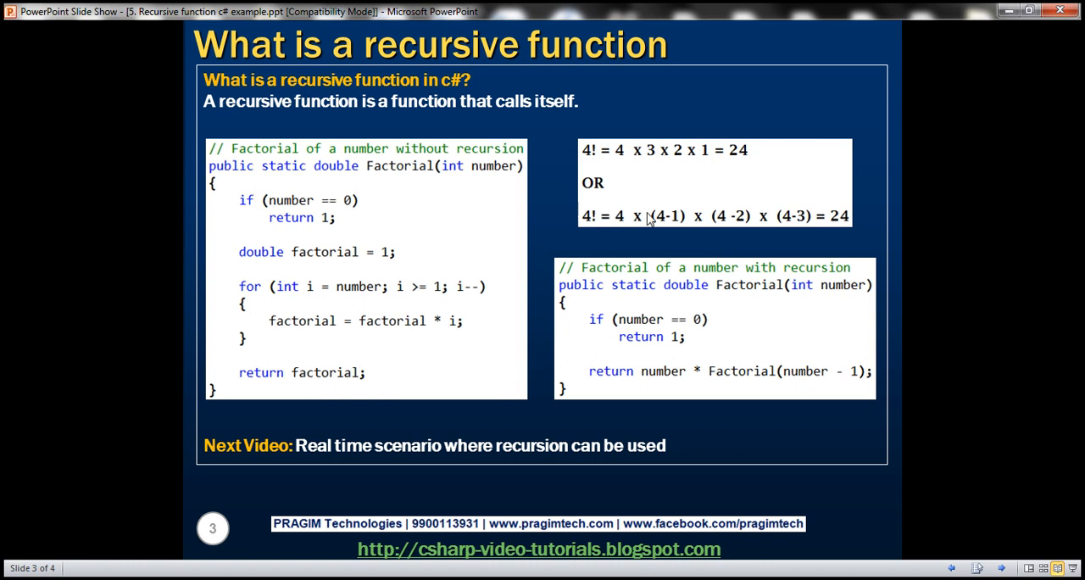
mouse_move(707, 218)
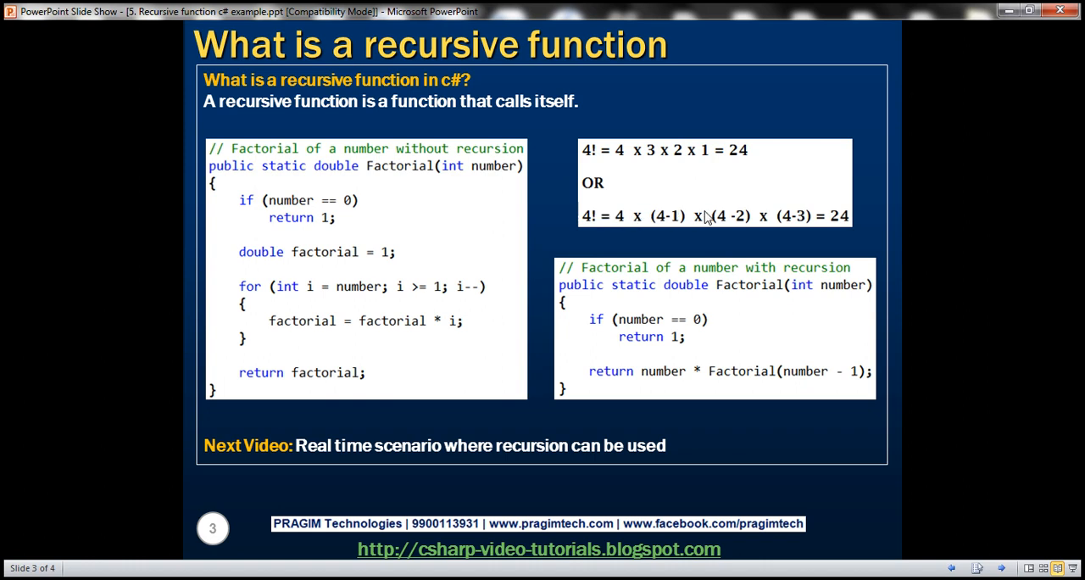
mouse_move(803, 207)
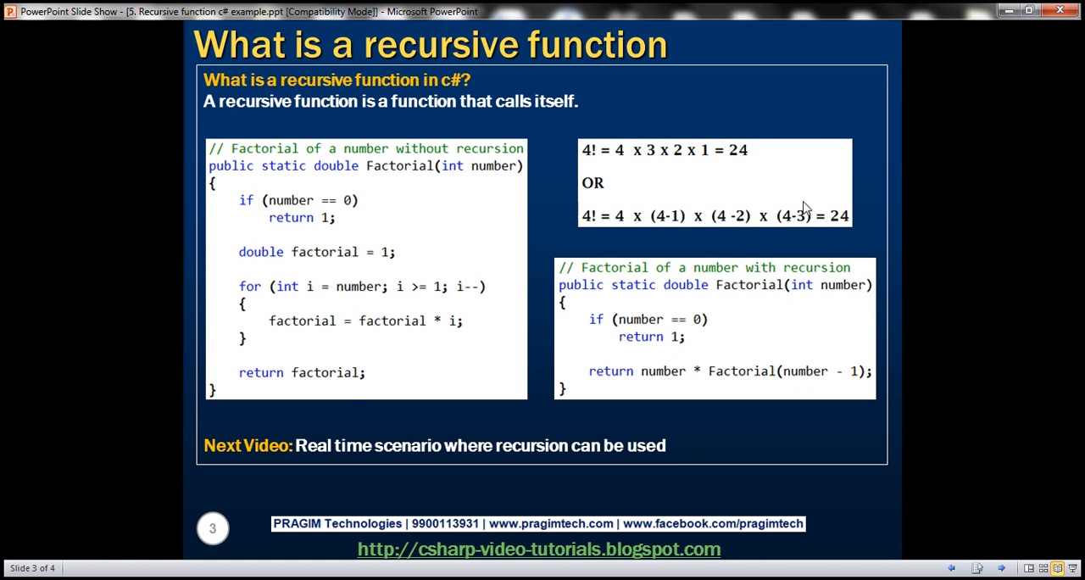
mouse_move(815, 219)
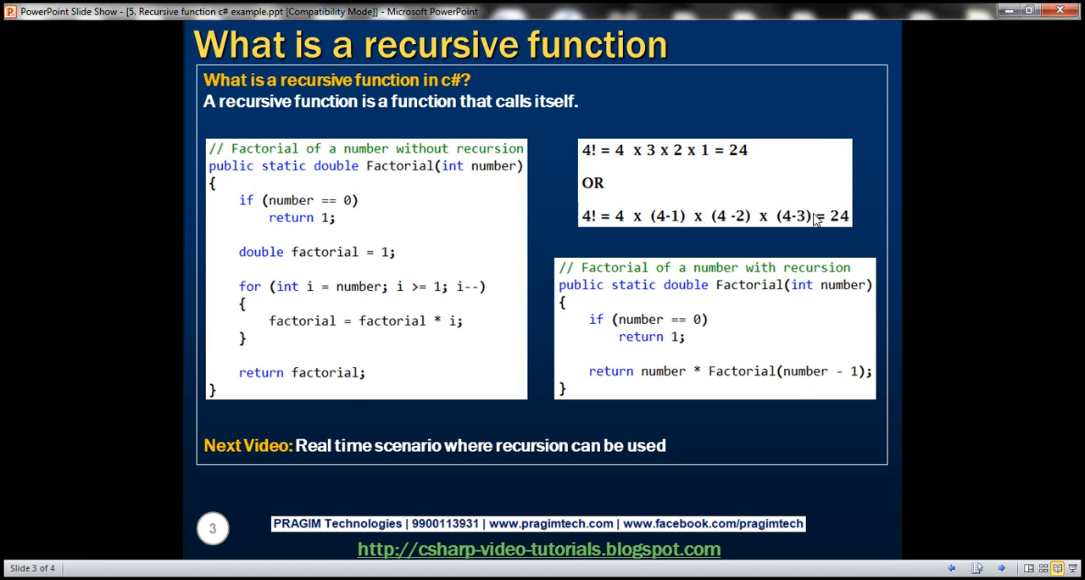
mouse_move(816, 212)
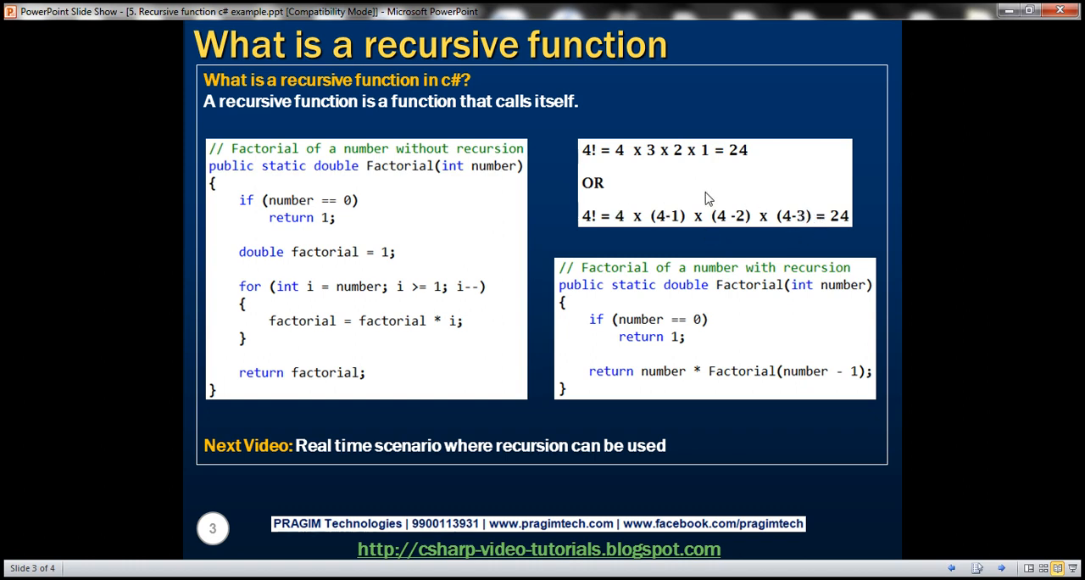
mouse_move(755, 199)
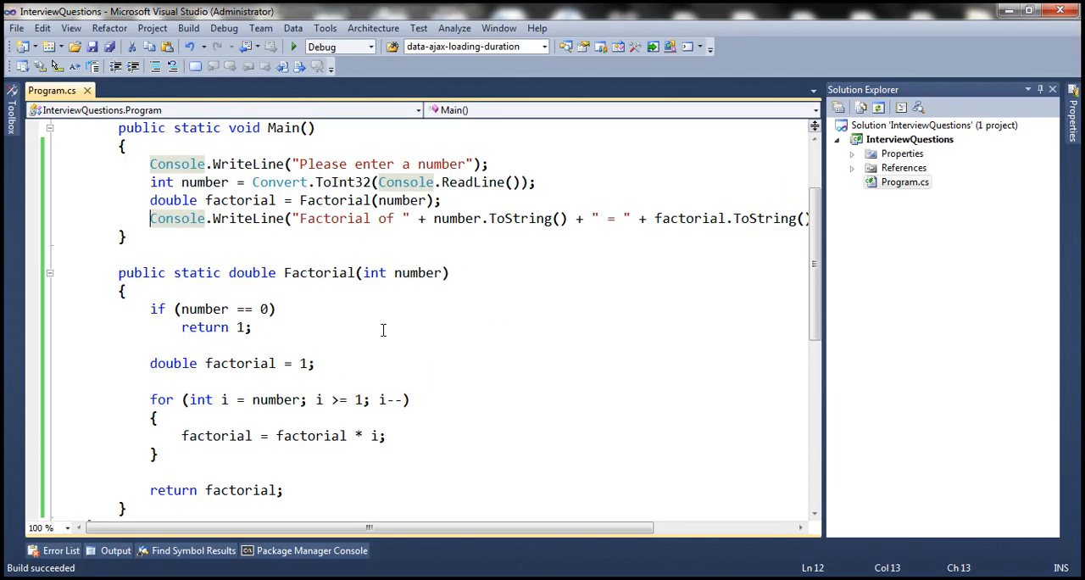
Delete the iterative loop code inside Factorial.
scroll("down", 3)
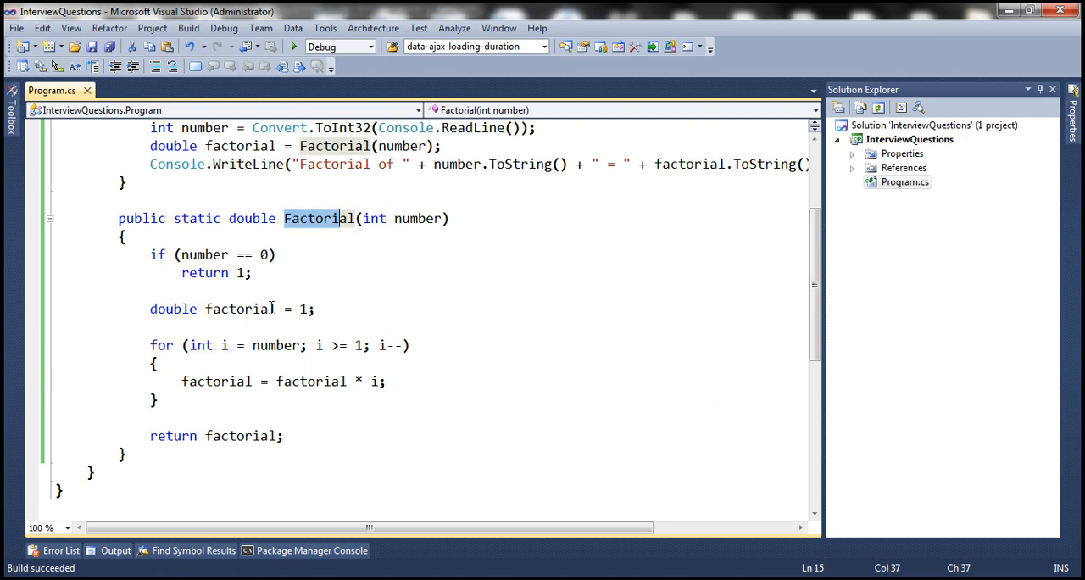
left_click_drag(150, 309, 158, 399)
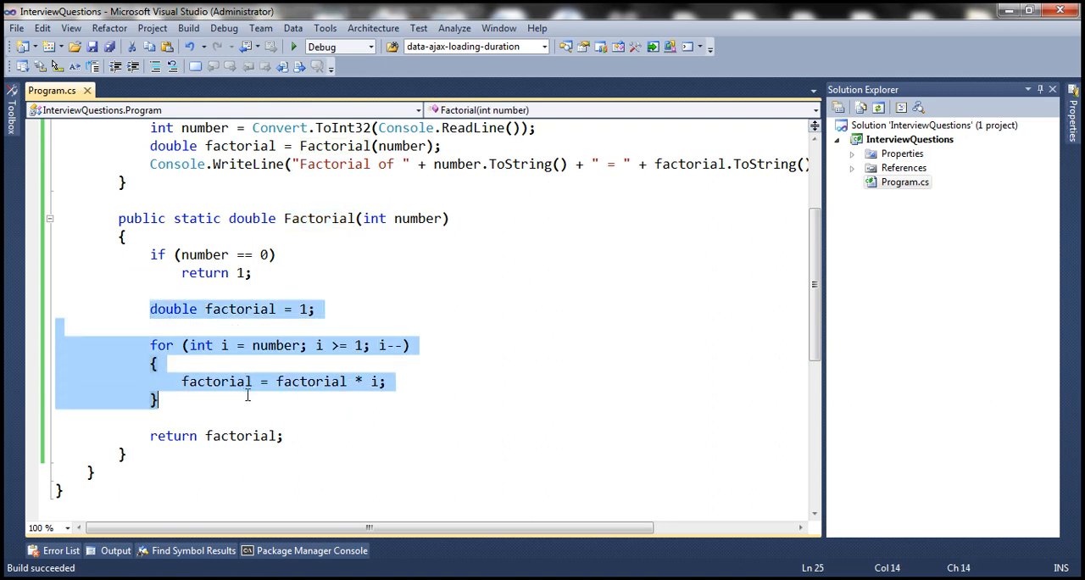
key("Delete")
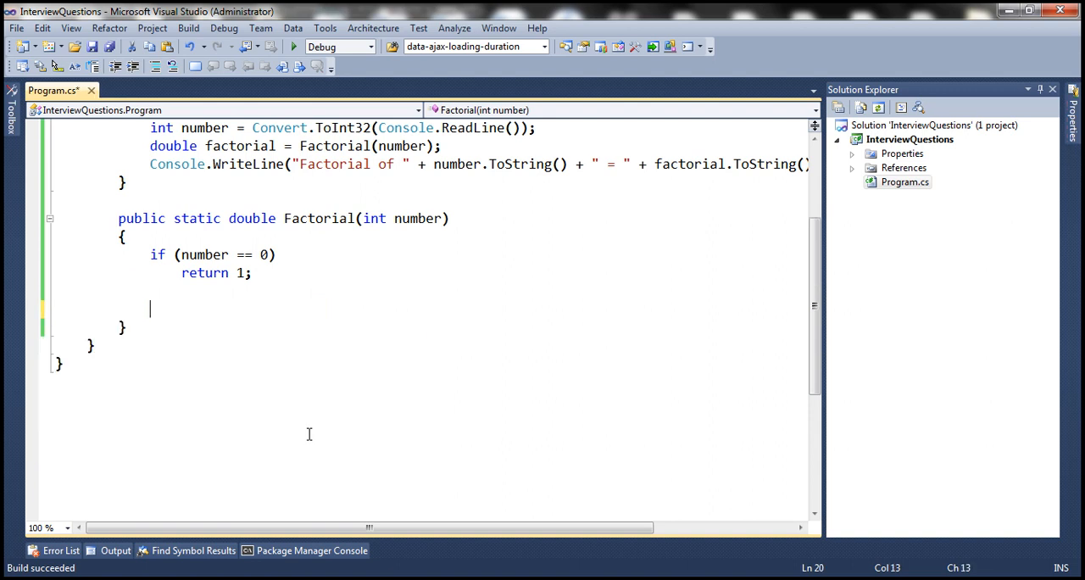
Type the recursive 'return number * Factorial(number - 1);'.
type("return")
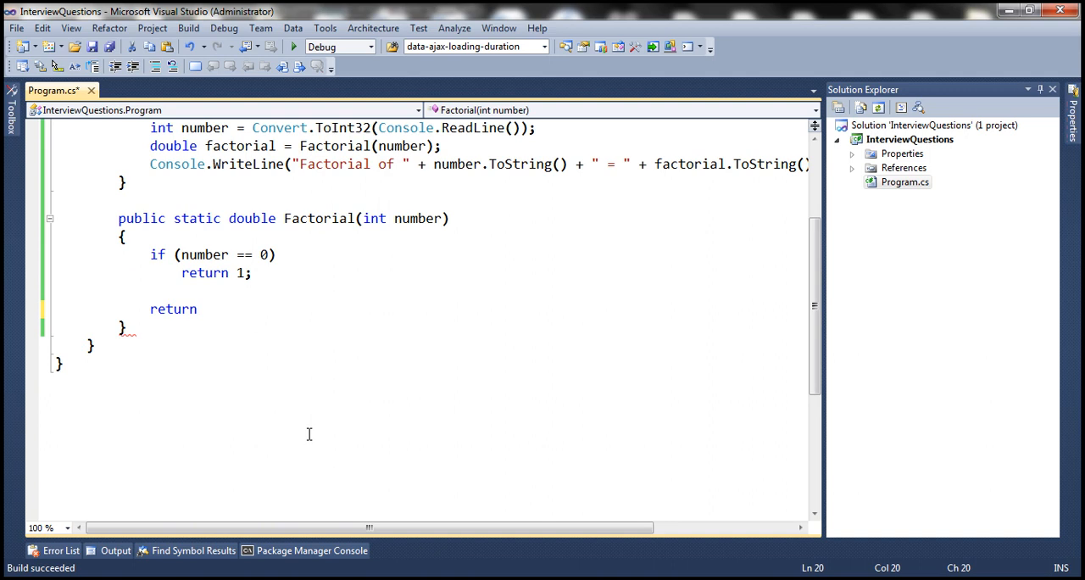
type("number")
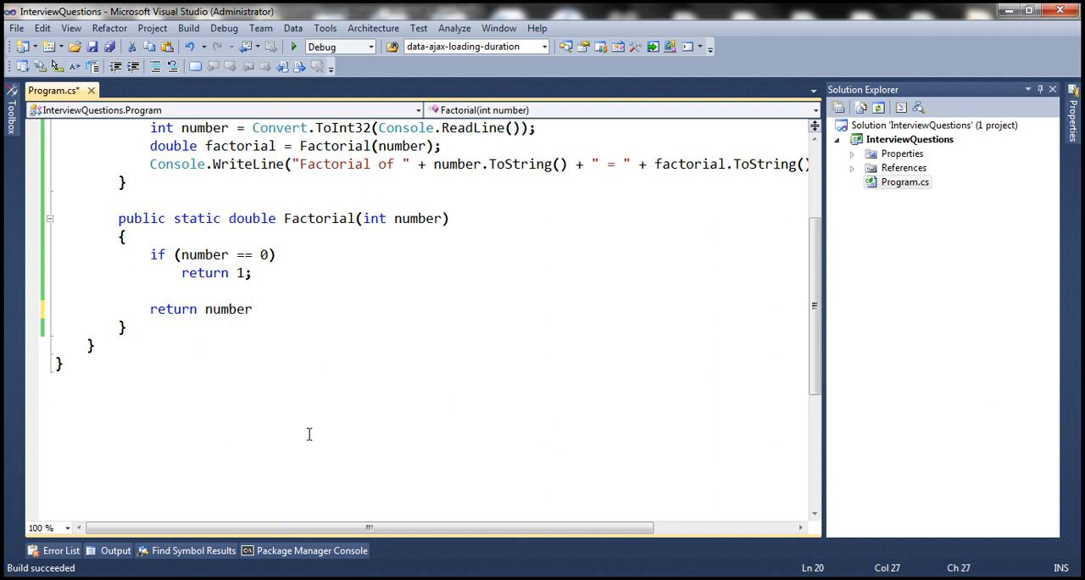
type("* fa")
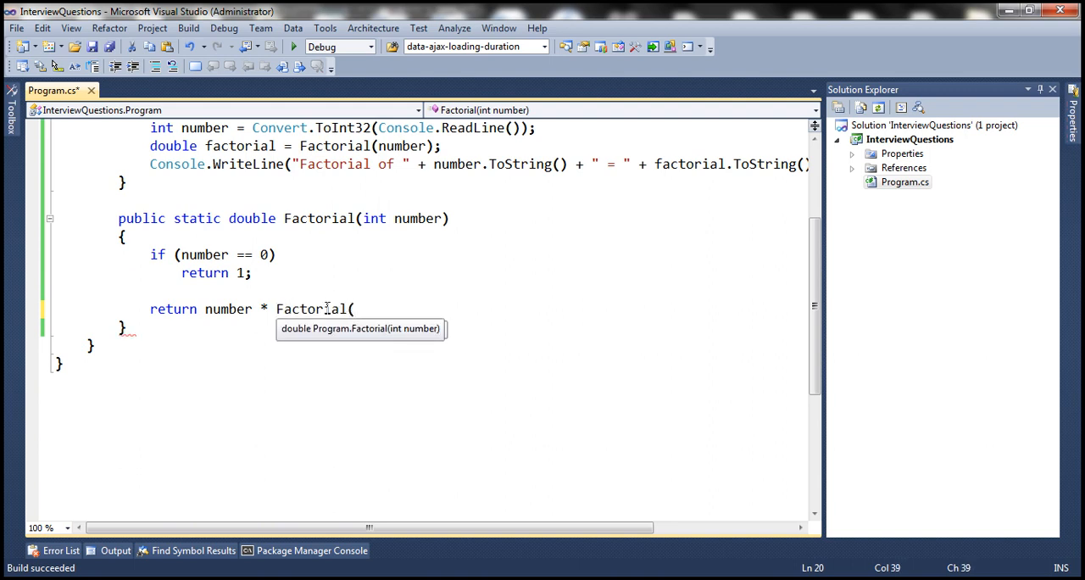
type("num")
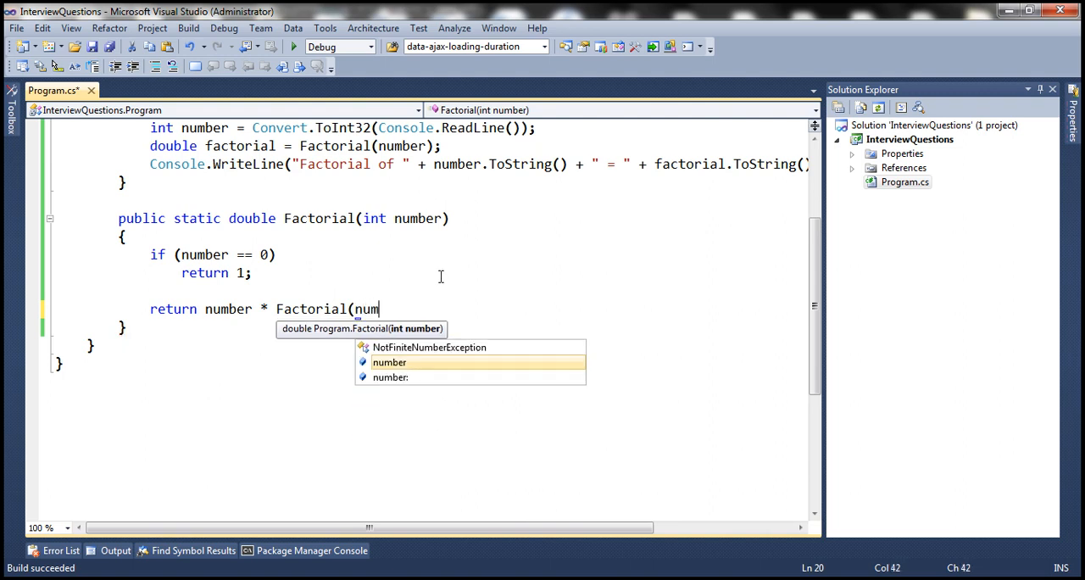
type("ber - 1")
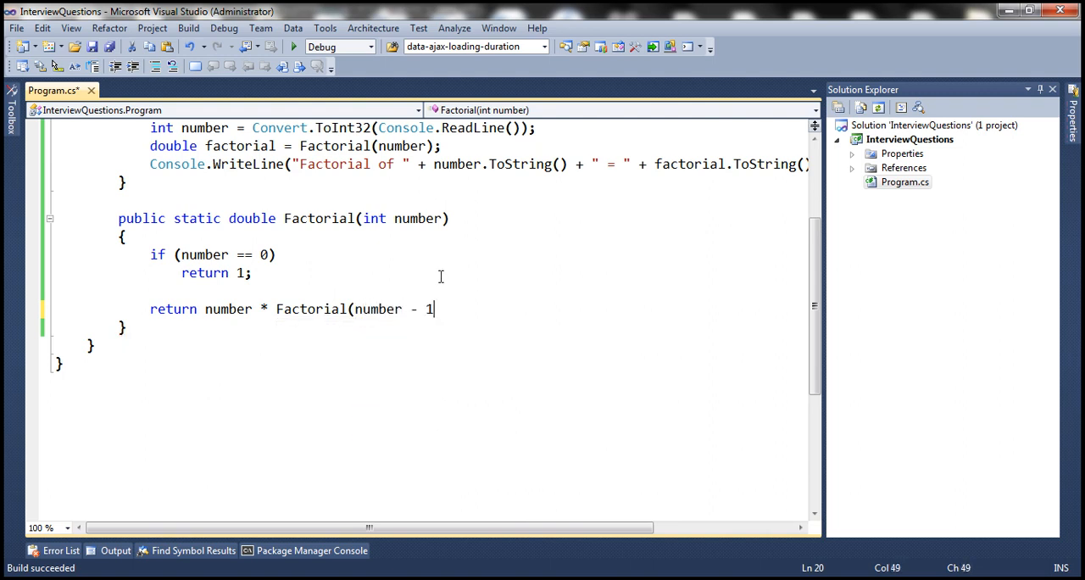
type(");")
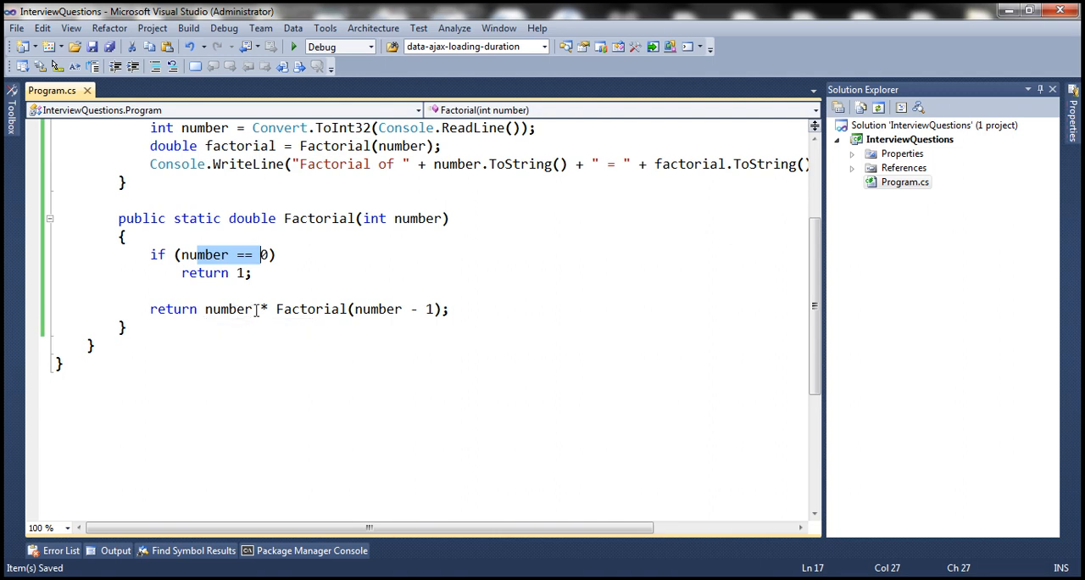
mouse_move(311, 309)
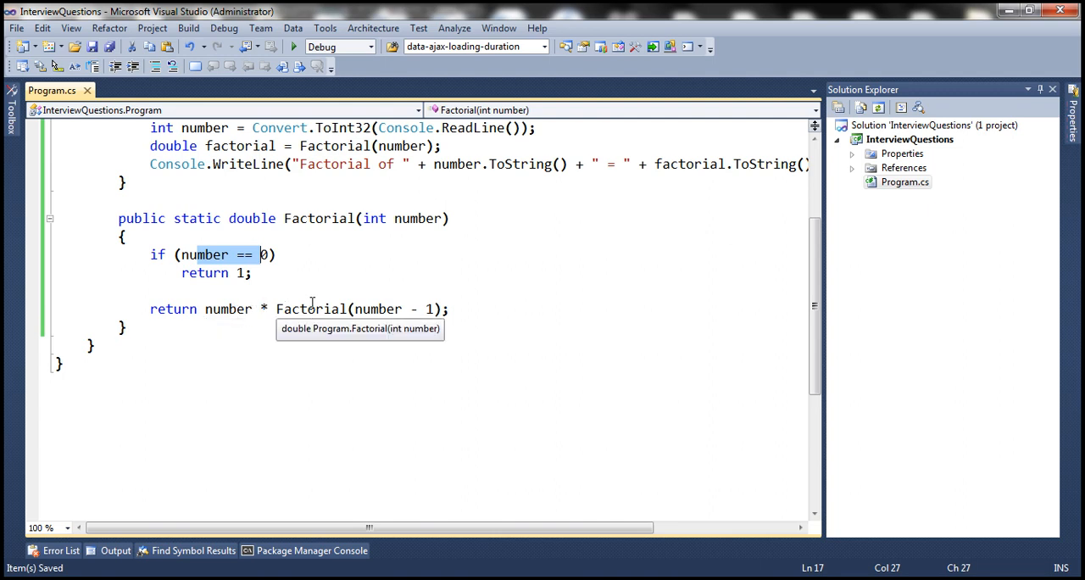
mouse_move(379, 309)
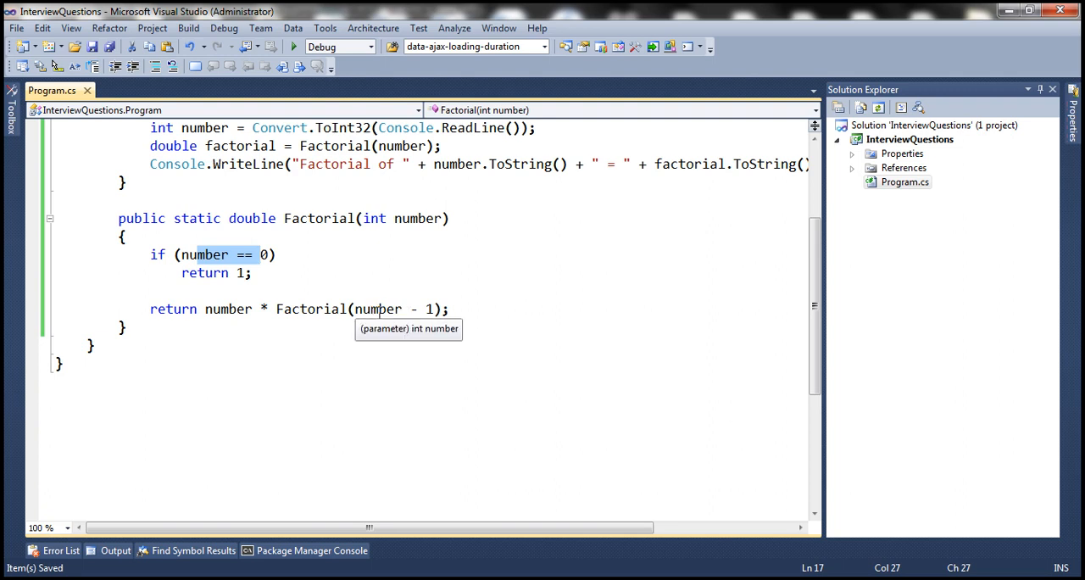
mouse_move(310, 308)
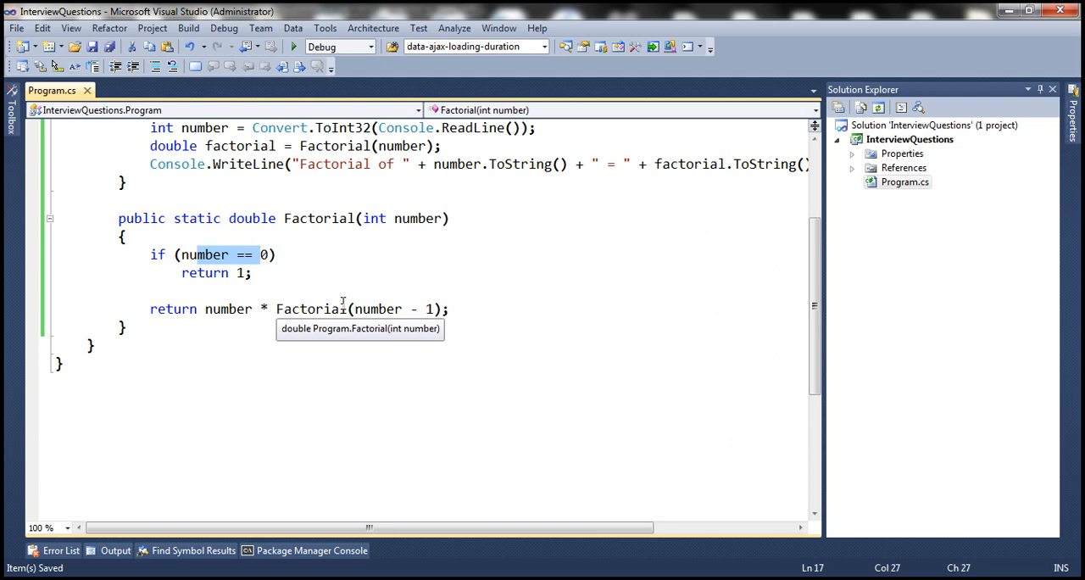
mouse_move(386, 309)
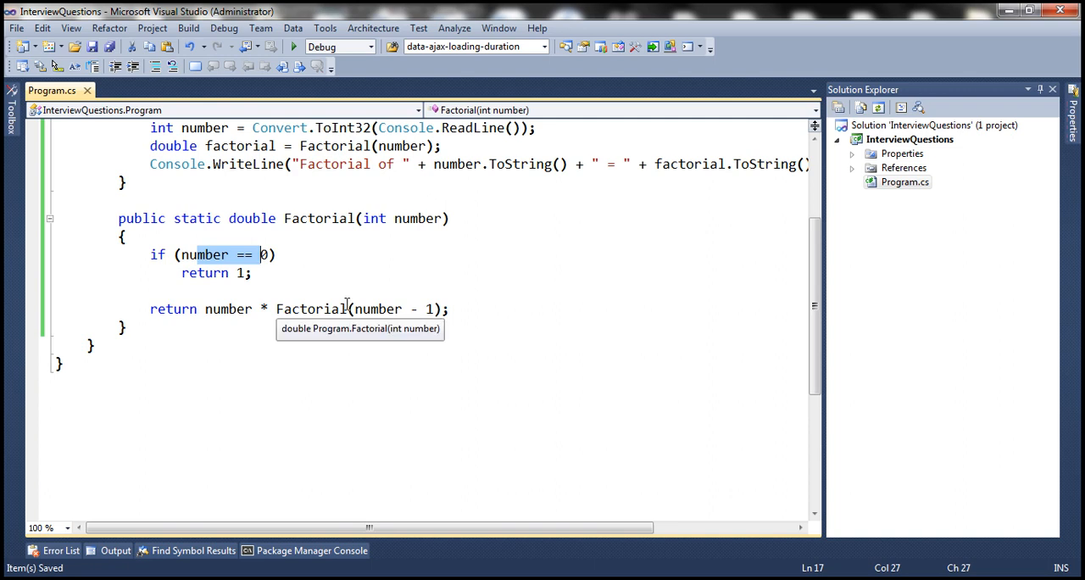
mouse_move(360, 309)
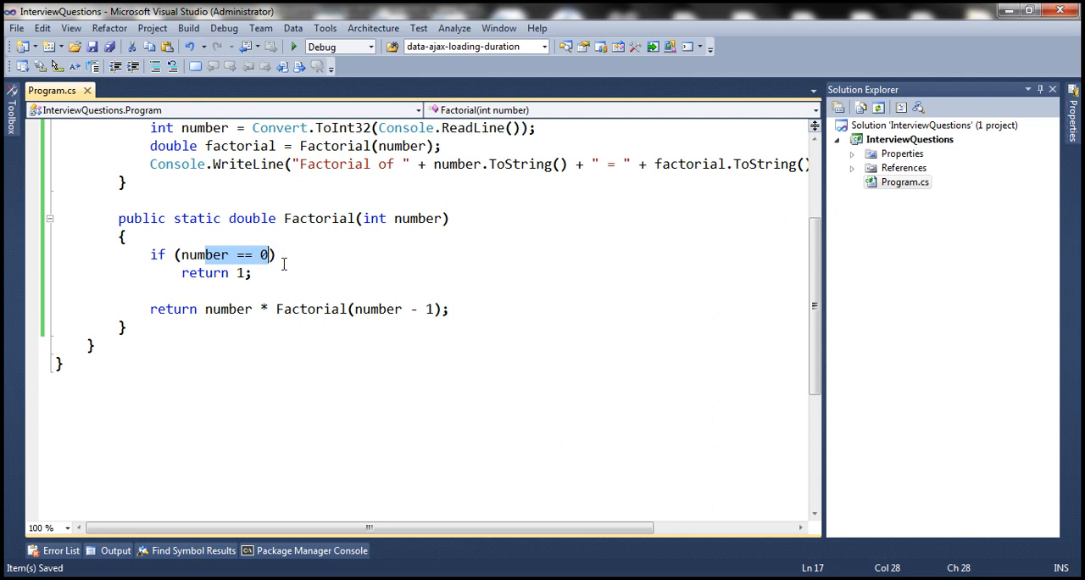
mouse_move(385, 325)
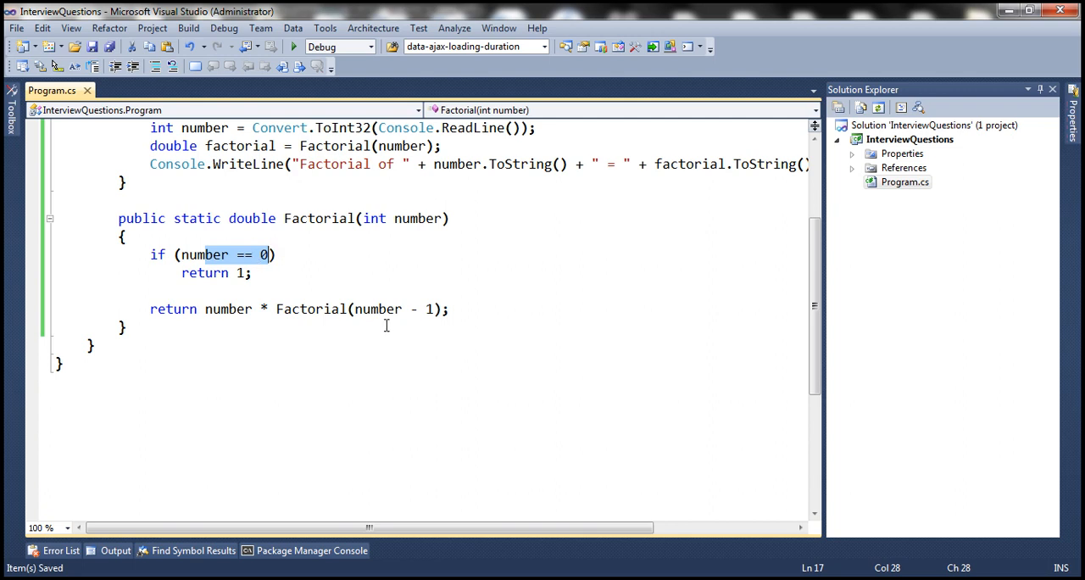
mouse_move(379, 264)
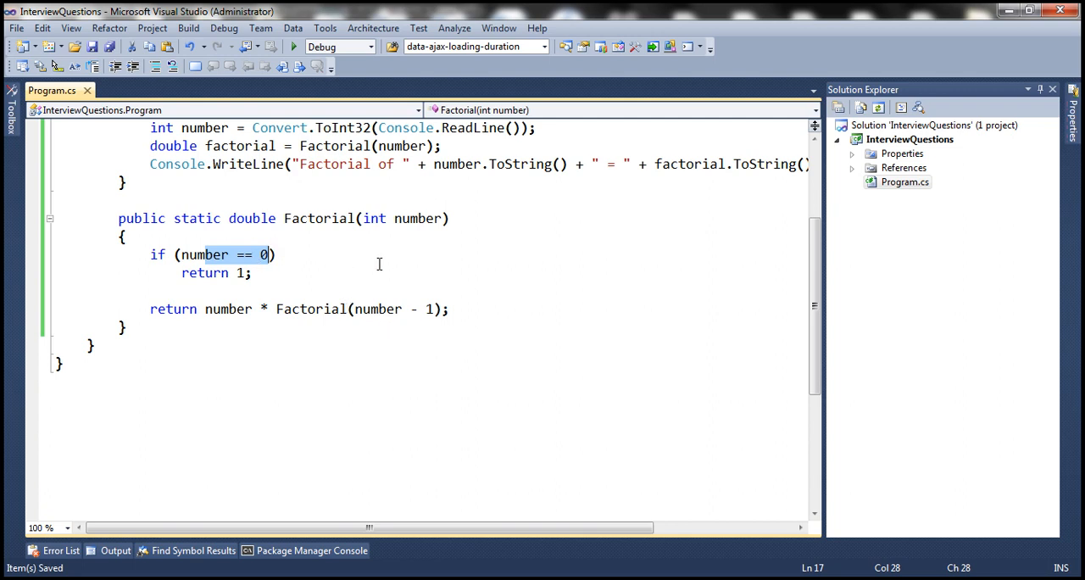
mouse_move(406, 265)
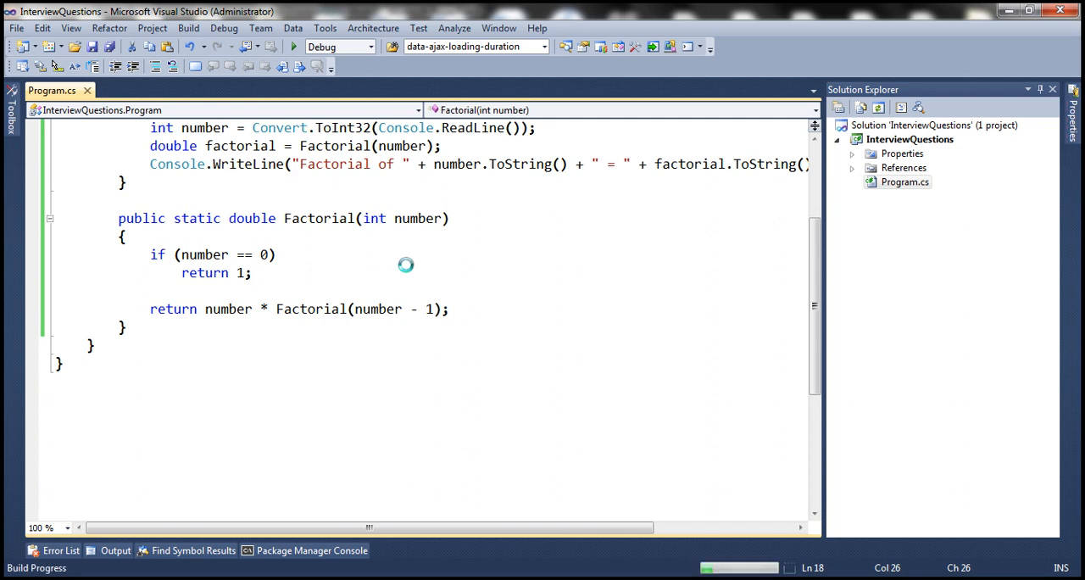
Focus the console to enter 5, then close the output window.
left_click(293, 46)
type("5")
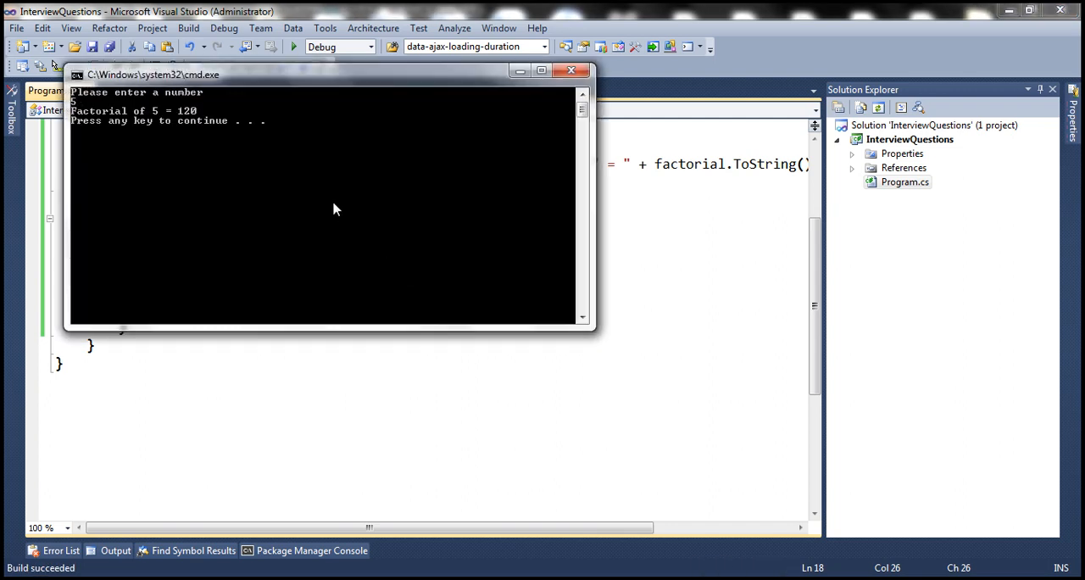
mouse_move(201, 133)
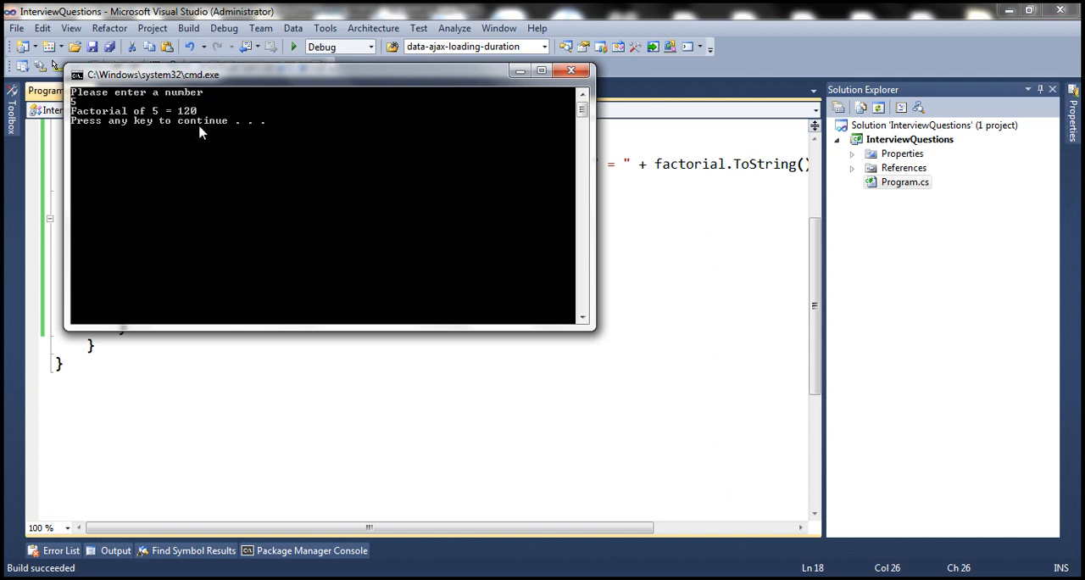
mouse_move(575, 87)
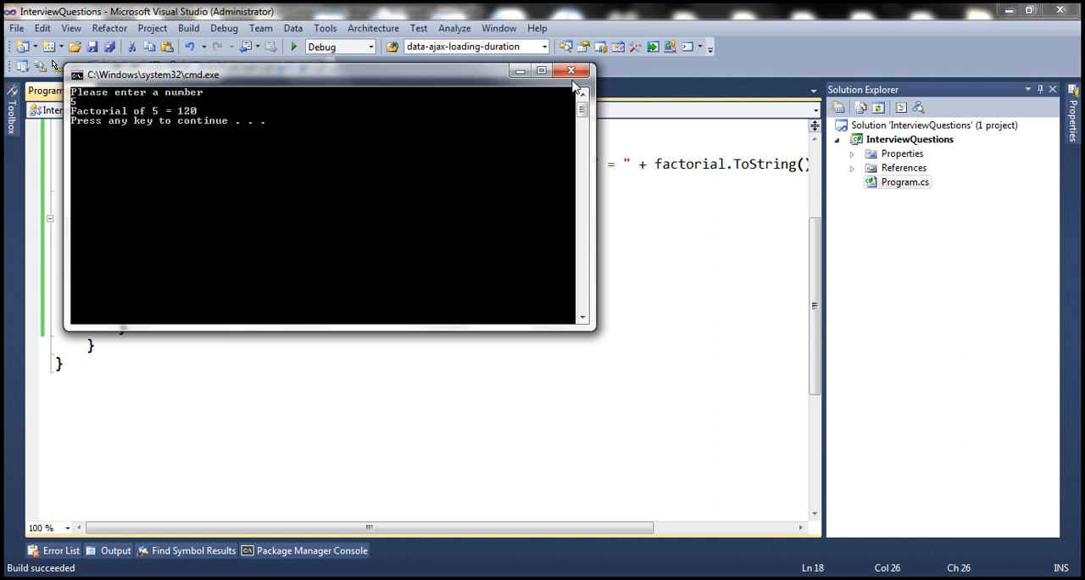
left_click(571, 71)
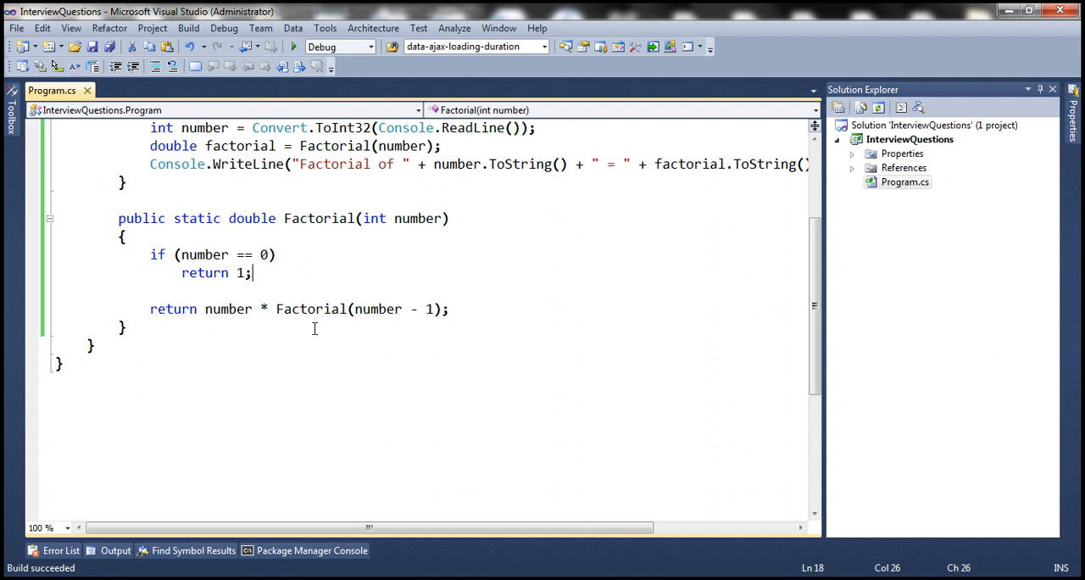
mouse_move(306, 329)
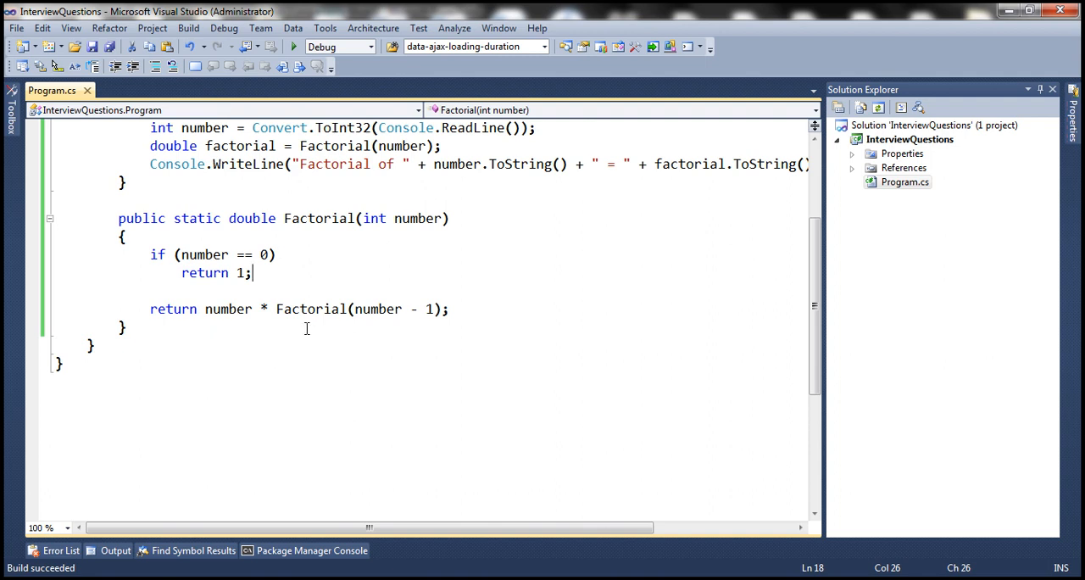
mouse_move(196, 495)
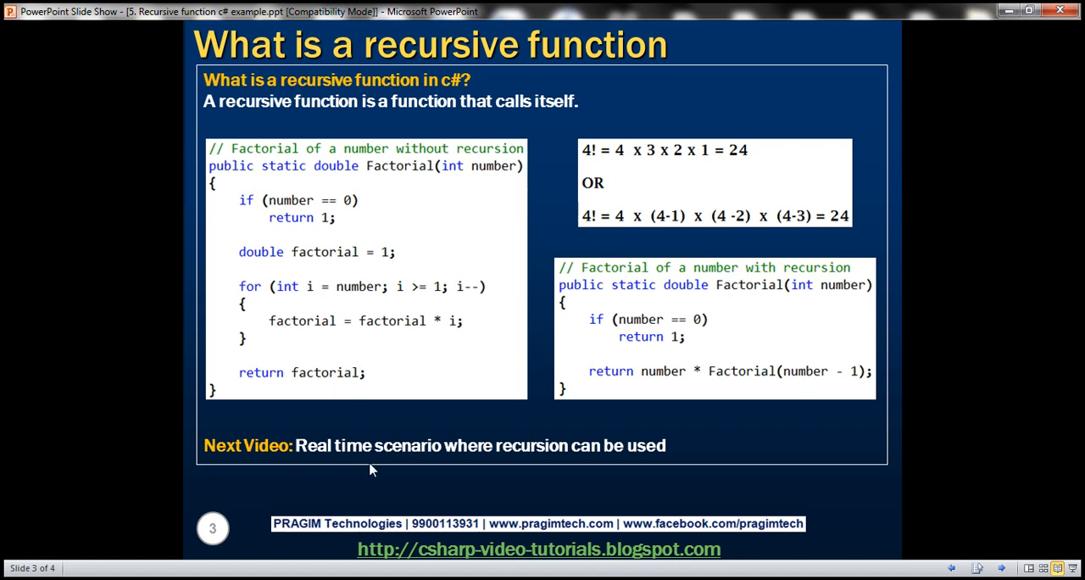
mouse_move(416, 490)
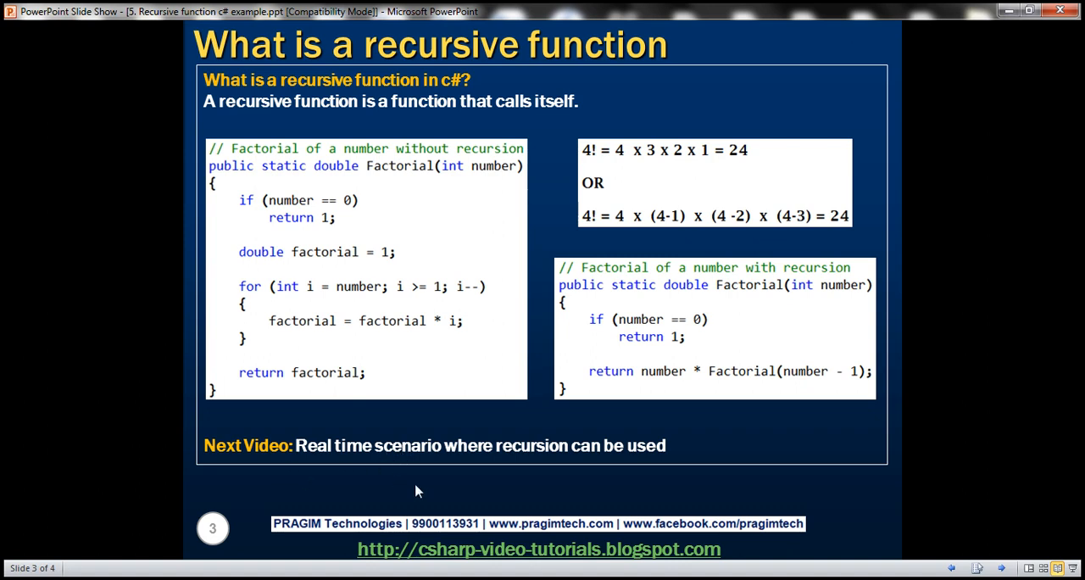